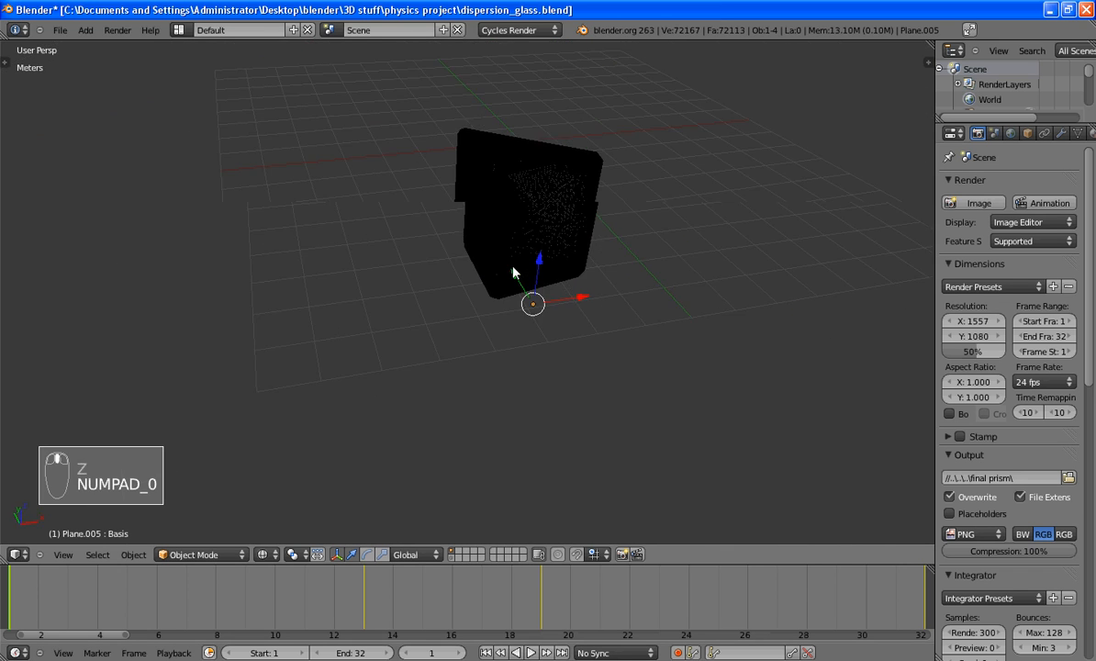
Step: Switch to camera view and play the light-beam dispersion animation twice, then stop playback
{"action": "key", "text": "alt+a"}
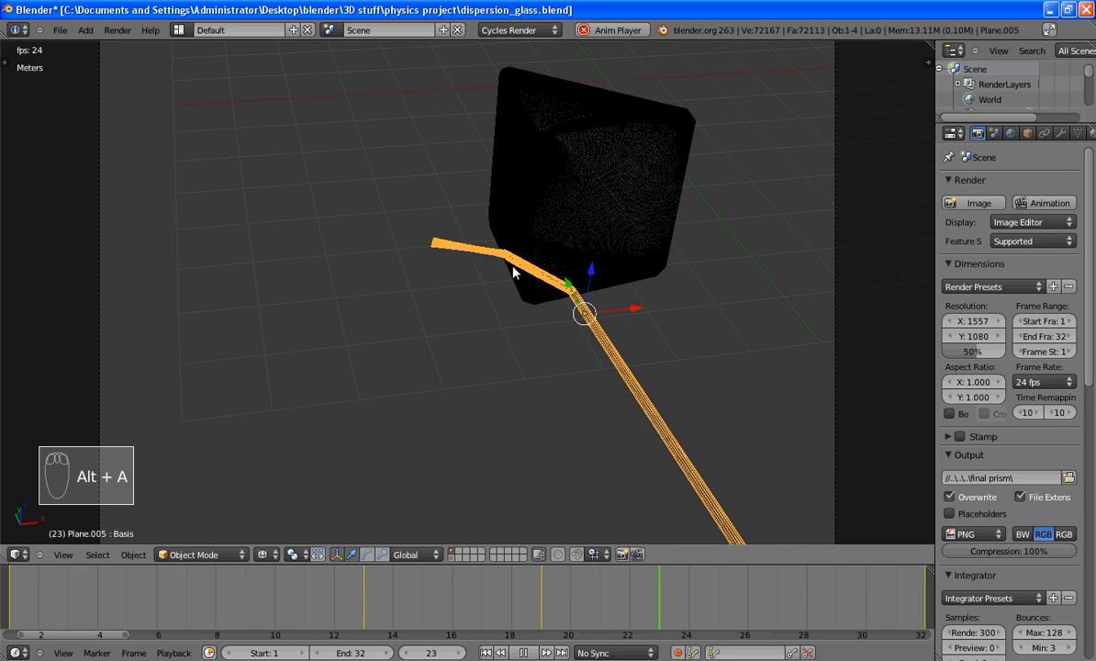
{"action": "key", "text": "alt+a"}
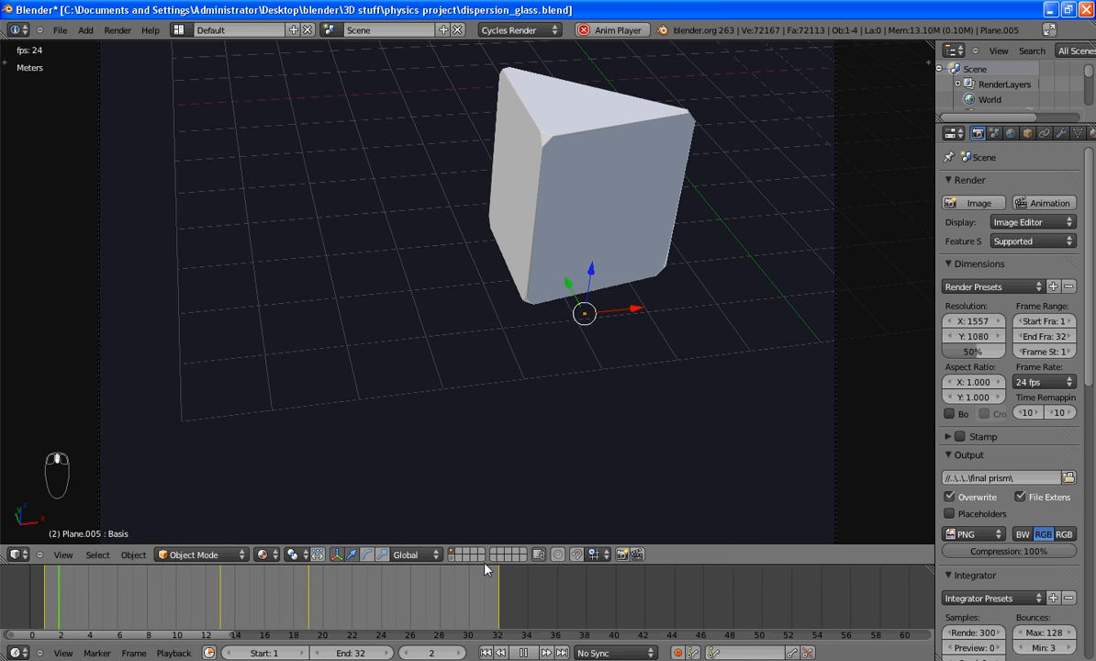
{"action": "left_click", "coordinate": [523, 654]}
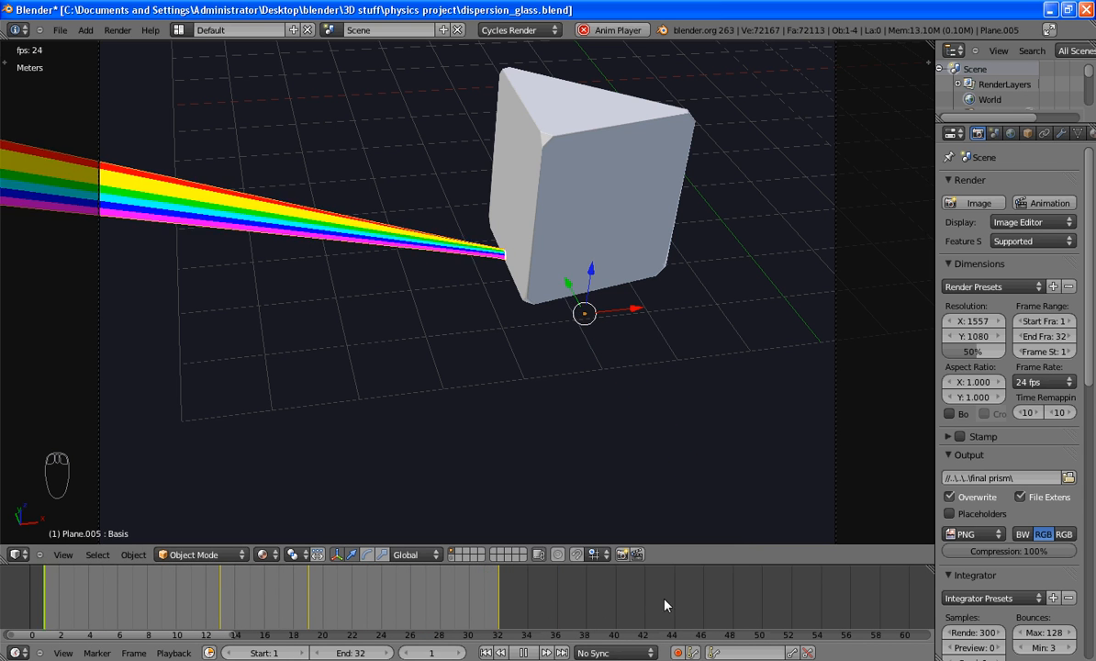
{"action": "key", "text": "alt+a"}
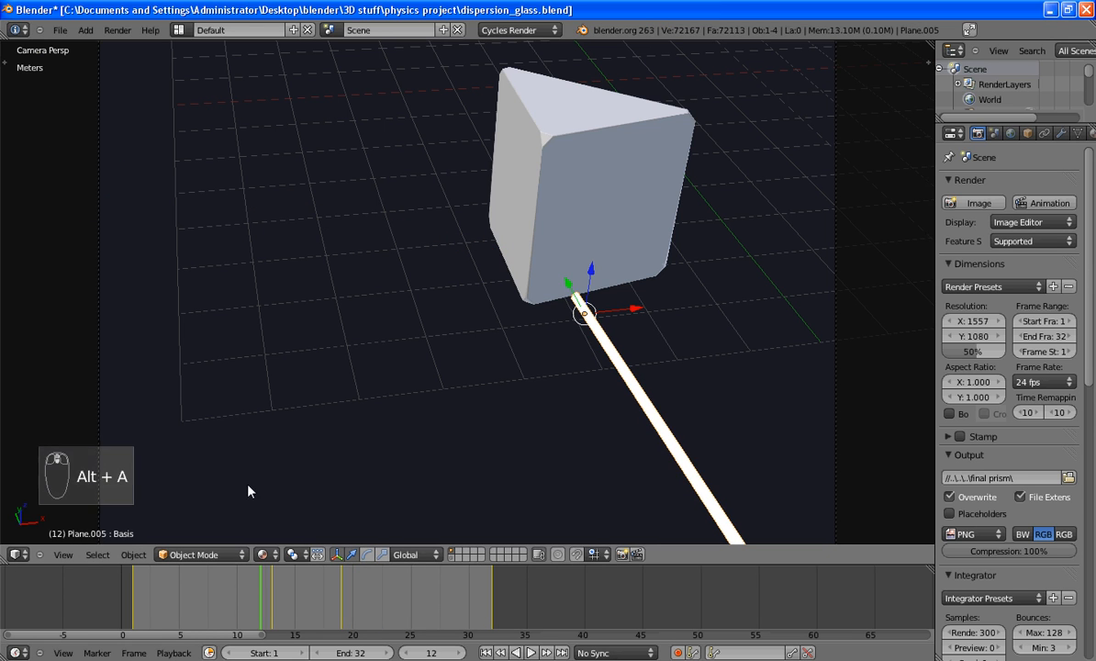
{"action": "left_click", "coordinate": [15, 555]}
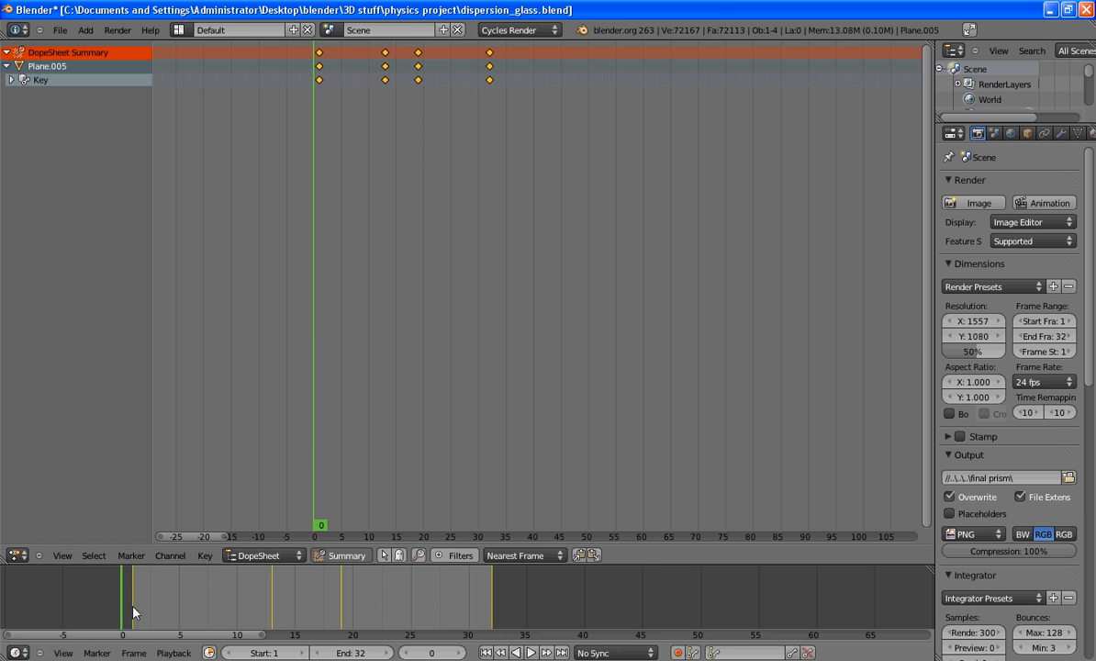
{"action": "mouse_move", "coordinate": [514, 281]}
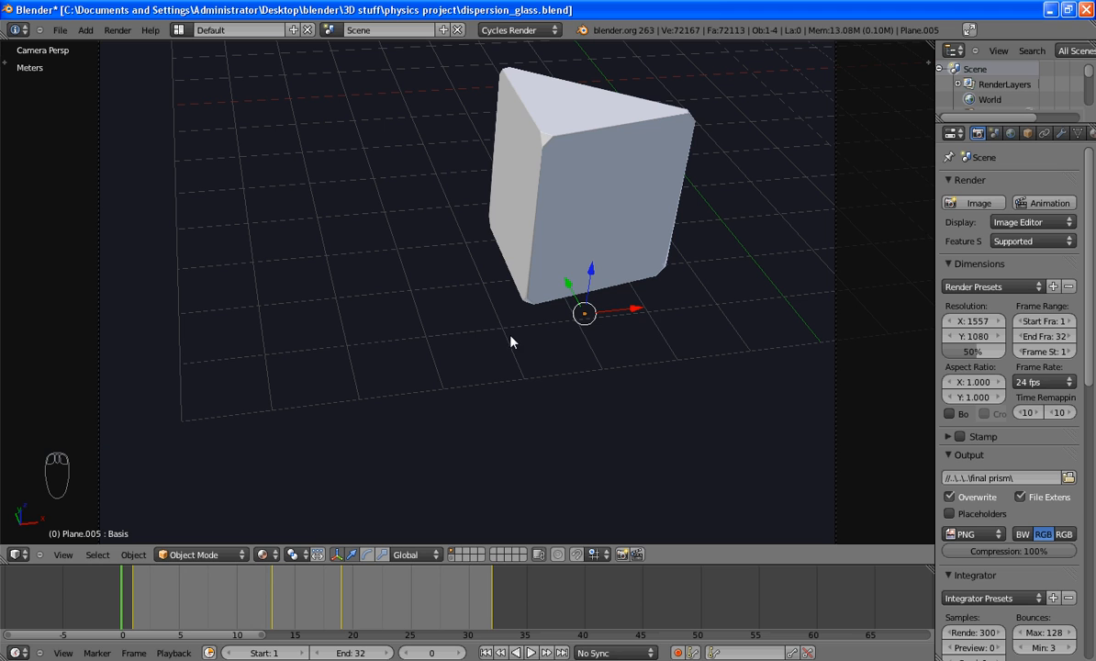
{"action": "mouse_move", "coordinate": [613, 231]}
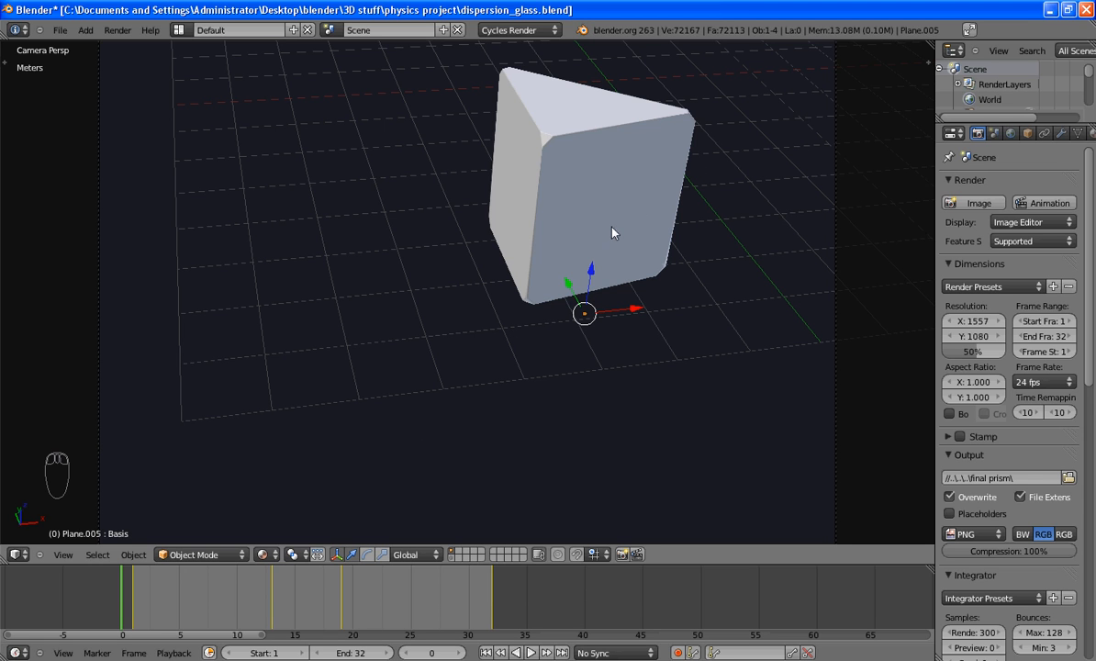
{"action": "left_click", "coordinate": [518, 30]}
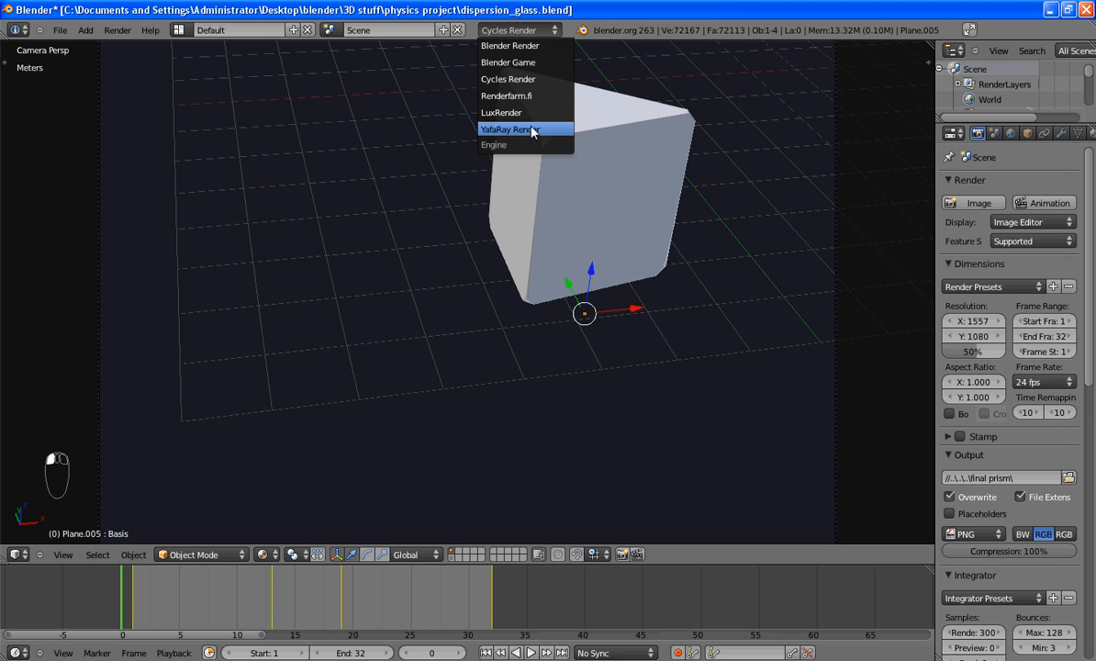
{"action": "left_click", "coordinate": [506, 79]}
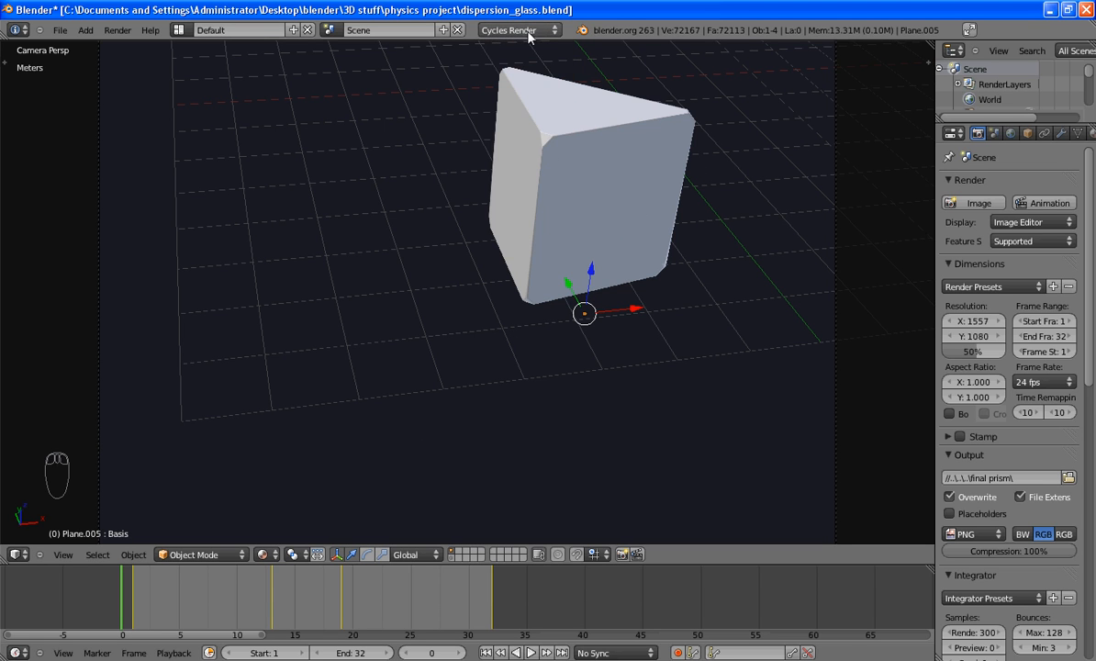
{"action": "mouse_move", "coordinate": [550, 59]}
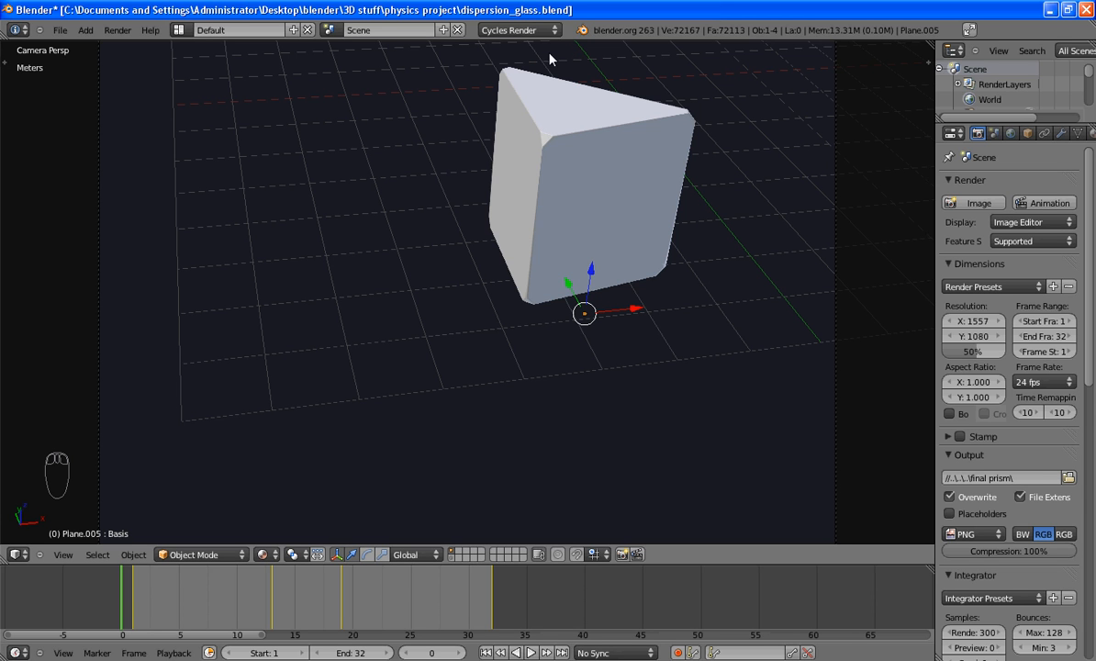
{"action": "mouse_move", "coordinate": [514, 173]}
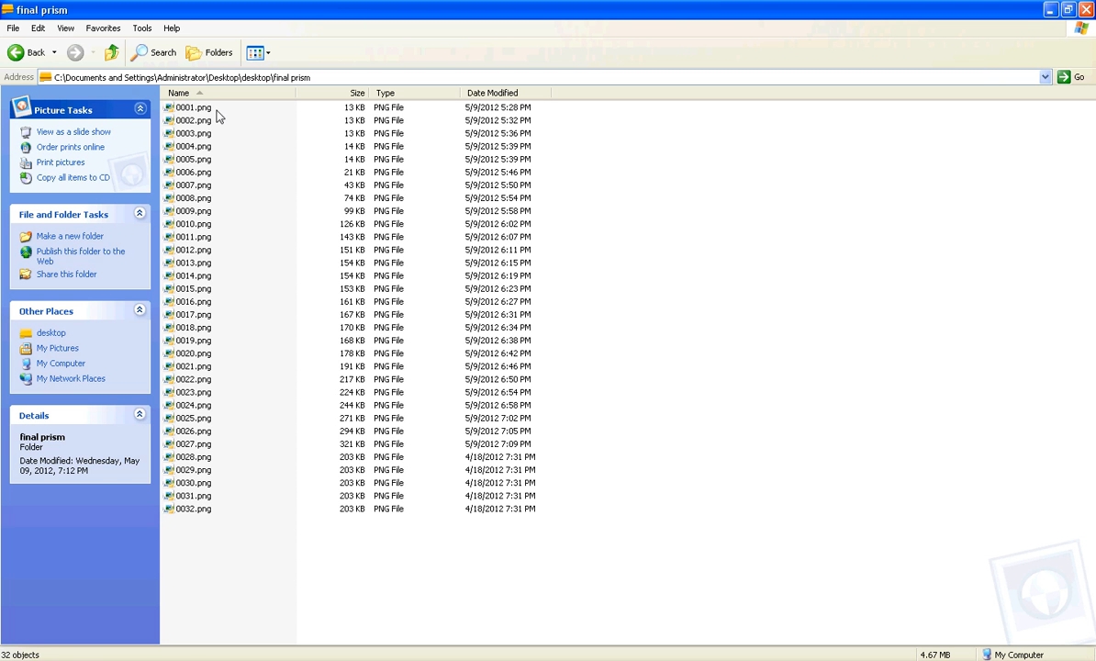
Step: Preview rendered frame 0013, the white beam striking the prism, in Windows Picture Viewer
{"action": "double_click", "coordinate": [192, 262]}
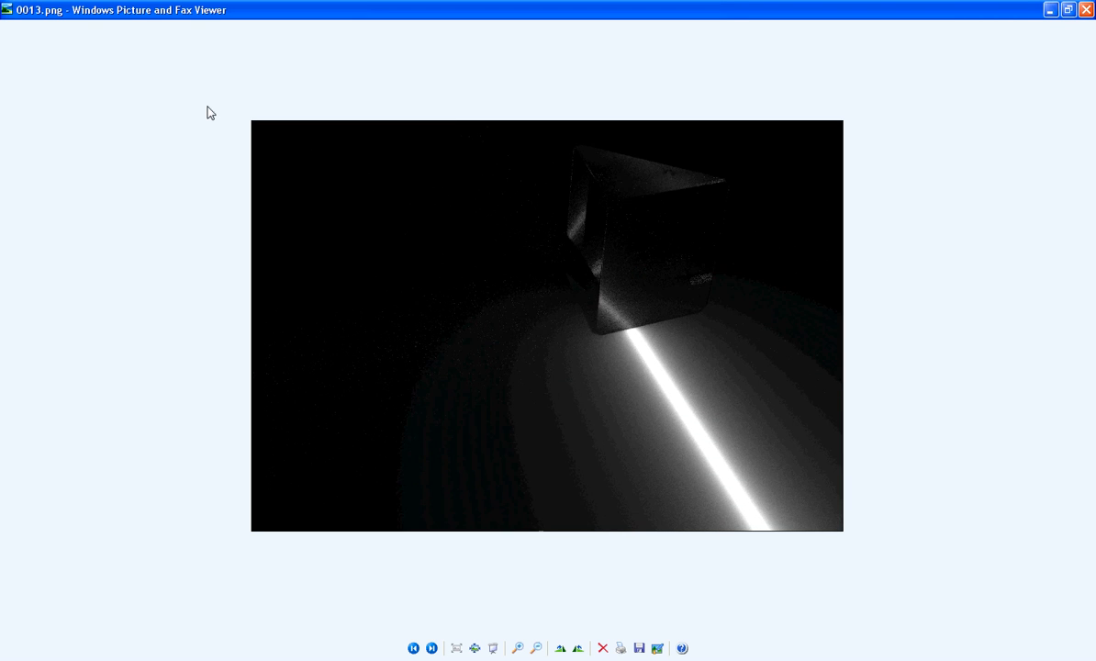
{"action": "left_click", "coordinate": [431, 648]}
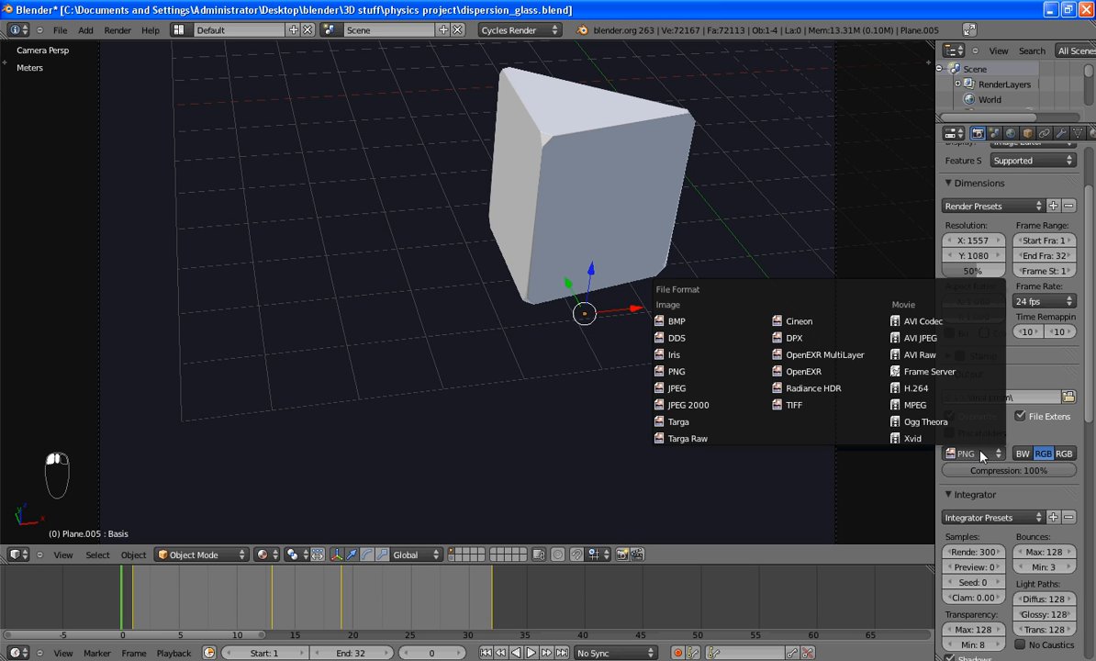
{"action": "mouse_move", "coordinate": [929, 371]}
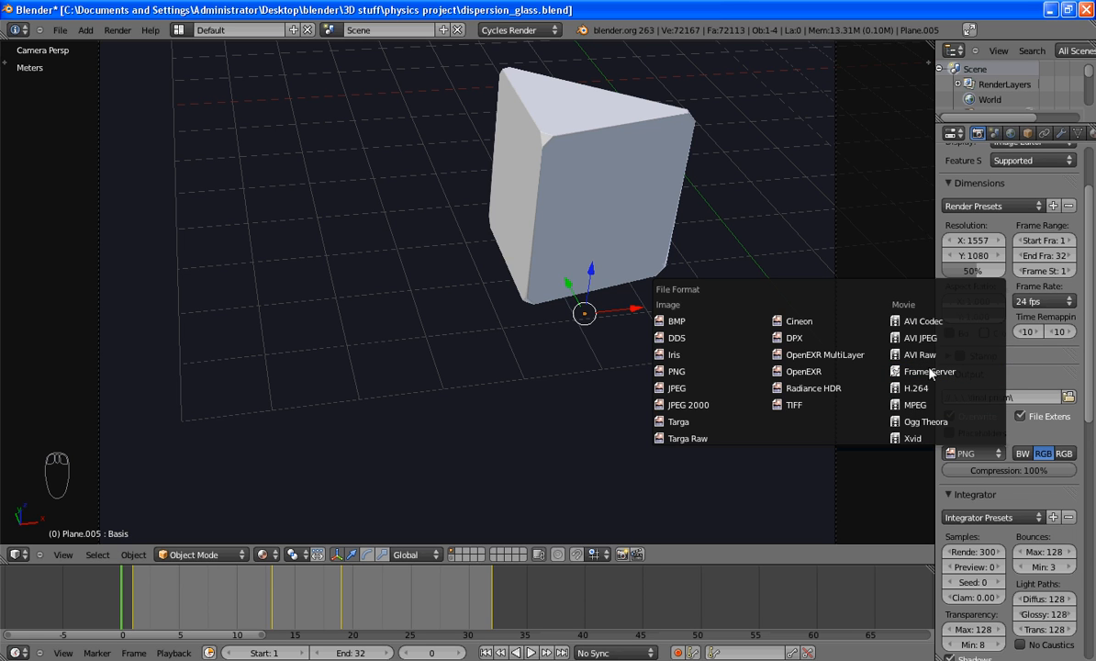
{"action": "mouse_move", "coordinate": [679, 354]}
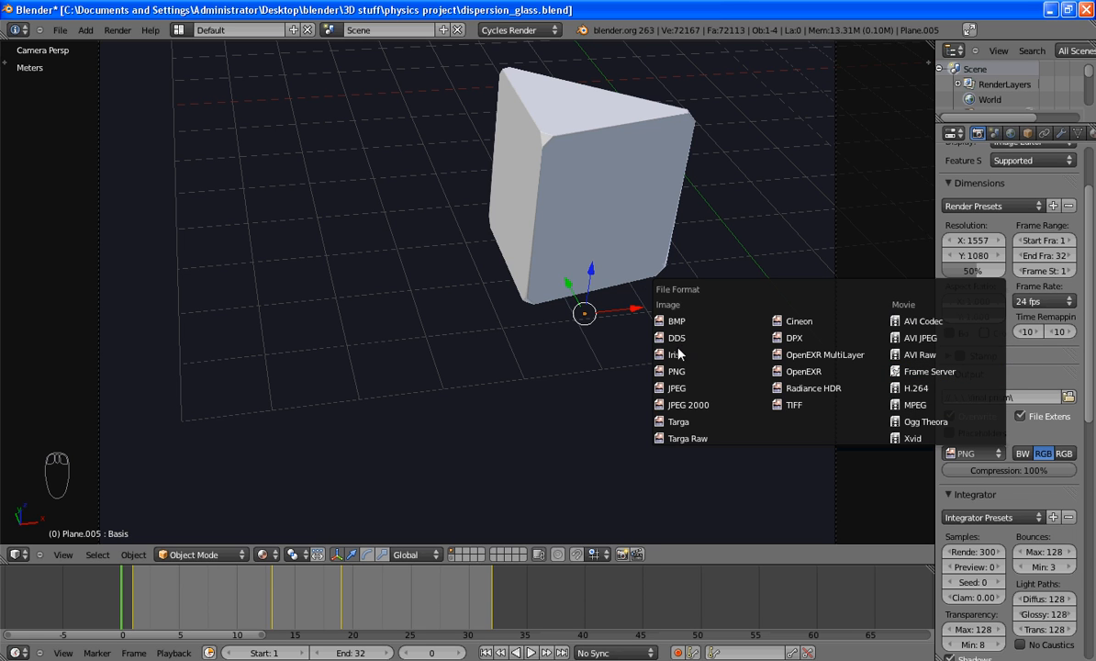
{"action": "mouse_move", "coordinate": [675, 371]}
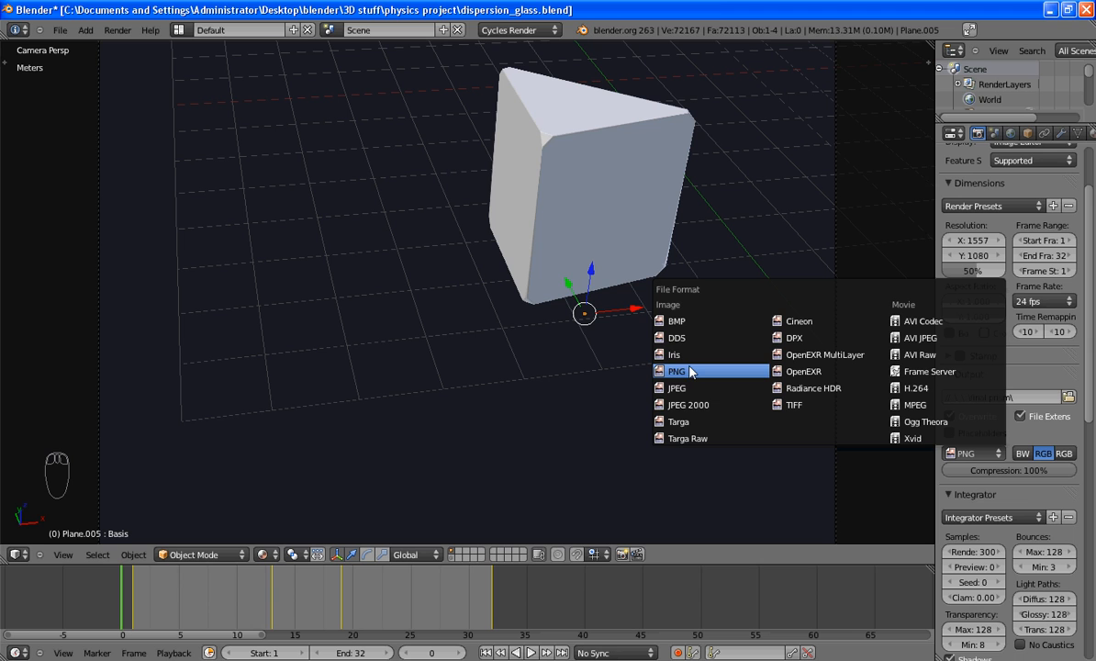
{"action": "mouse_move", "coordinate": [690, 388]}
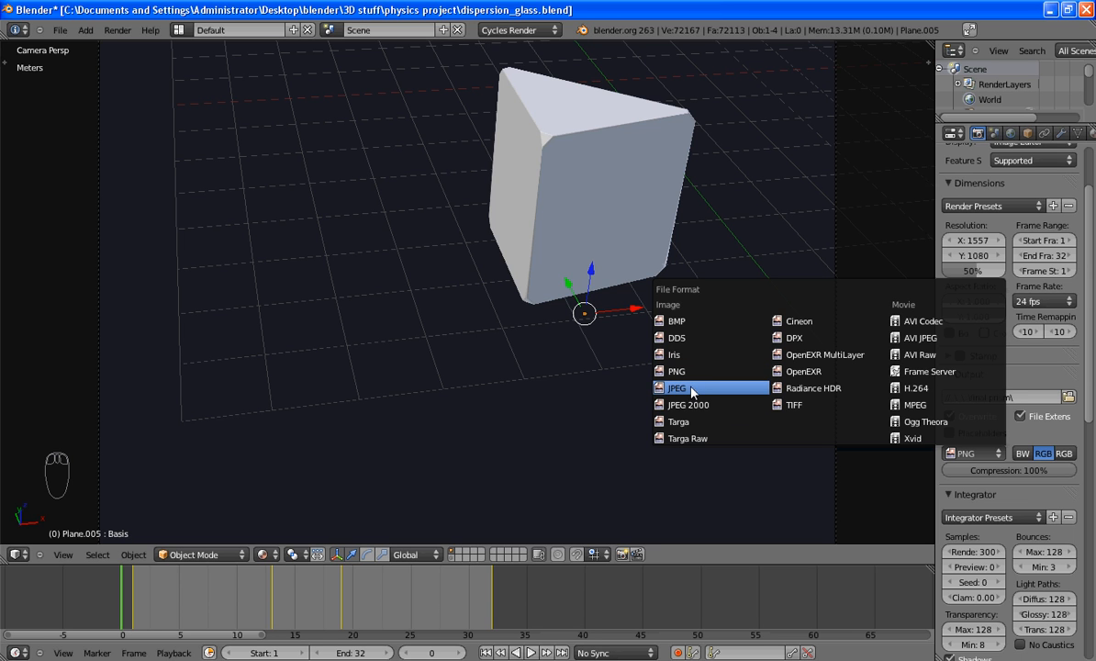
{"action": "mouse_move", "coordinate": [659, 386]}
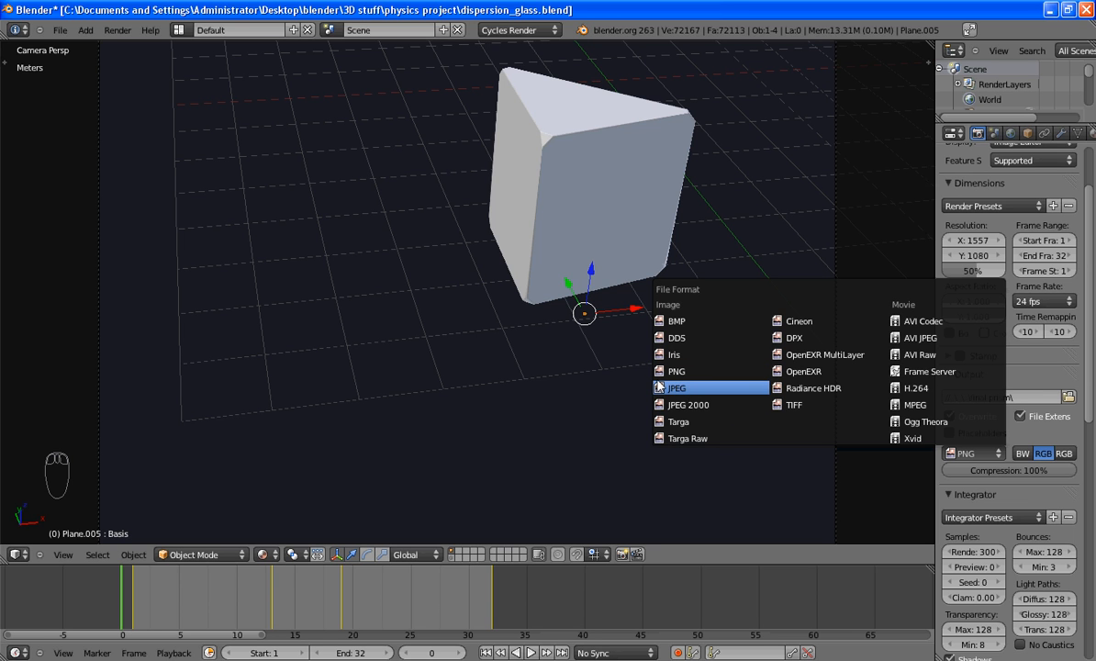
{"action": "left_click", "coordinate": [675, 387]}
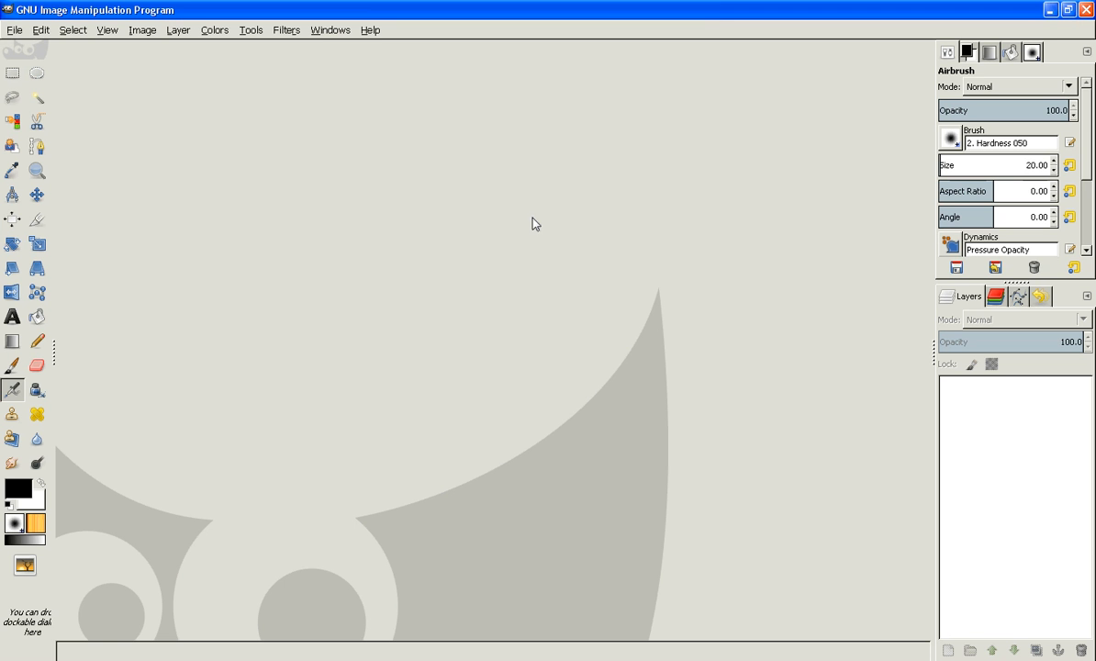
{"action": "mouse_move", "coordinate": [487, 254]}
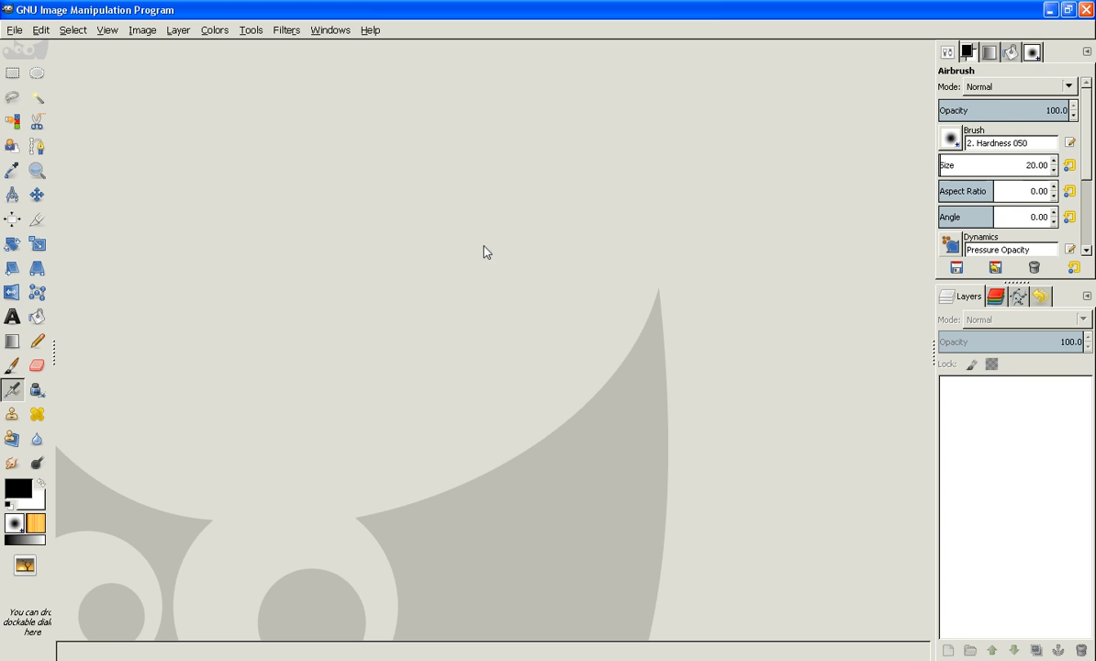
{"action": "mouse_move", "coordinate": [82, 238]}
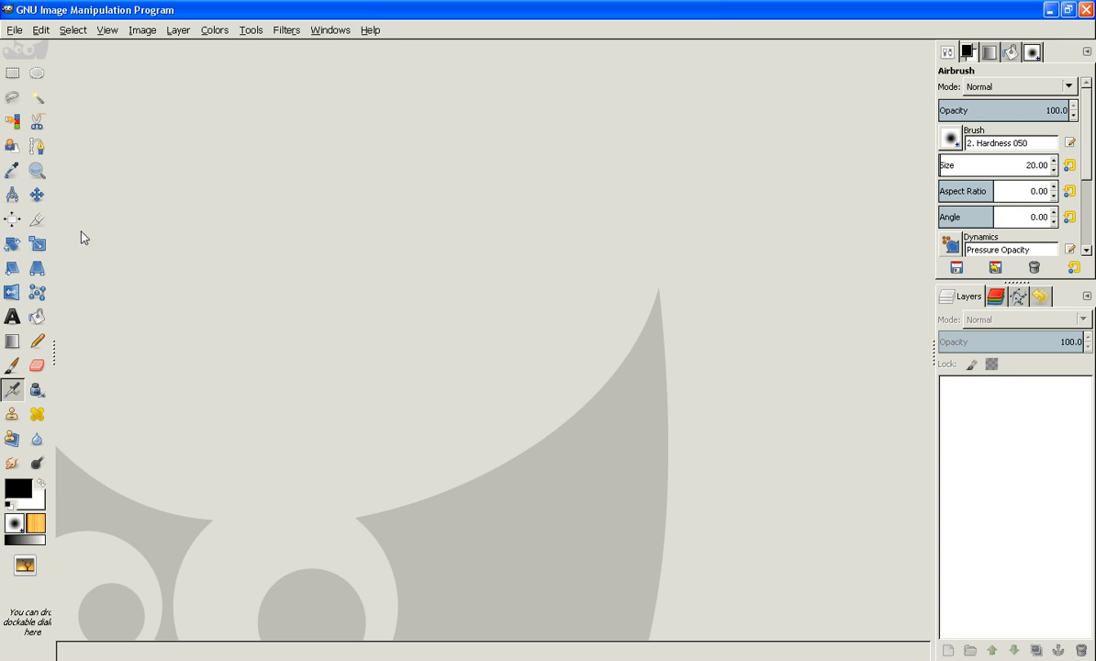
{"action": "mouse_move", "coordinate": [101, 231]}
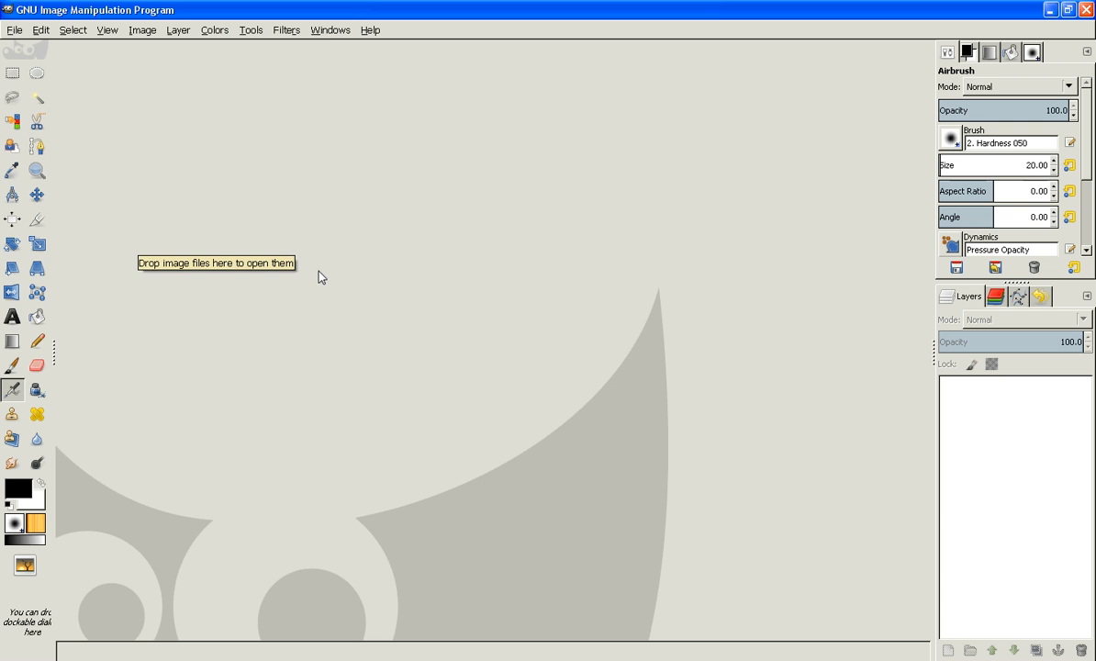
{"action": "mouse_move", "coordinate": [209, 121]}
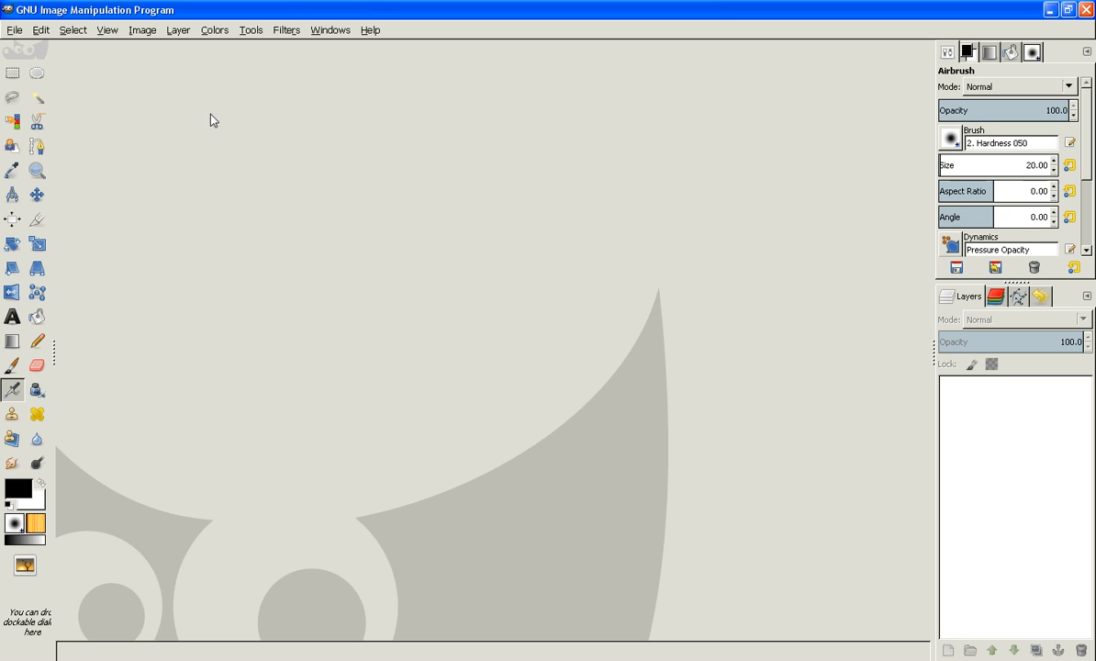
{"action": "mouse_move", "coordinate": [37, 125]}
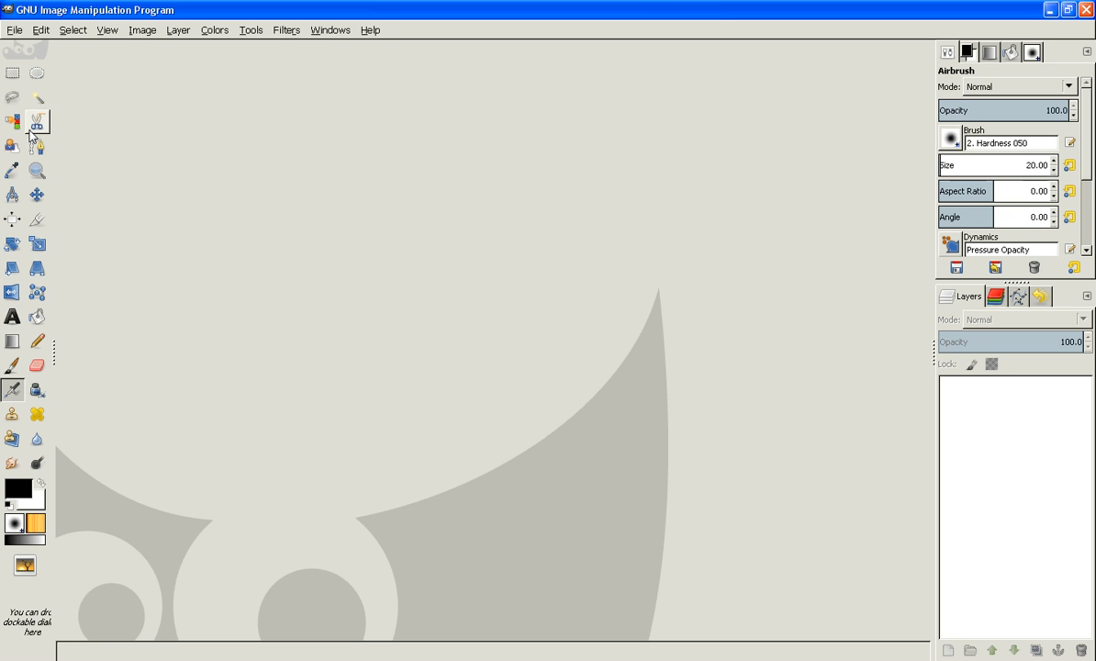
{"action": "mouse_move", "coordinate": [374, 92]}
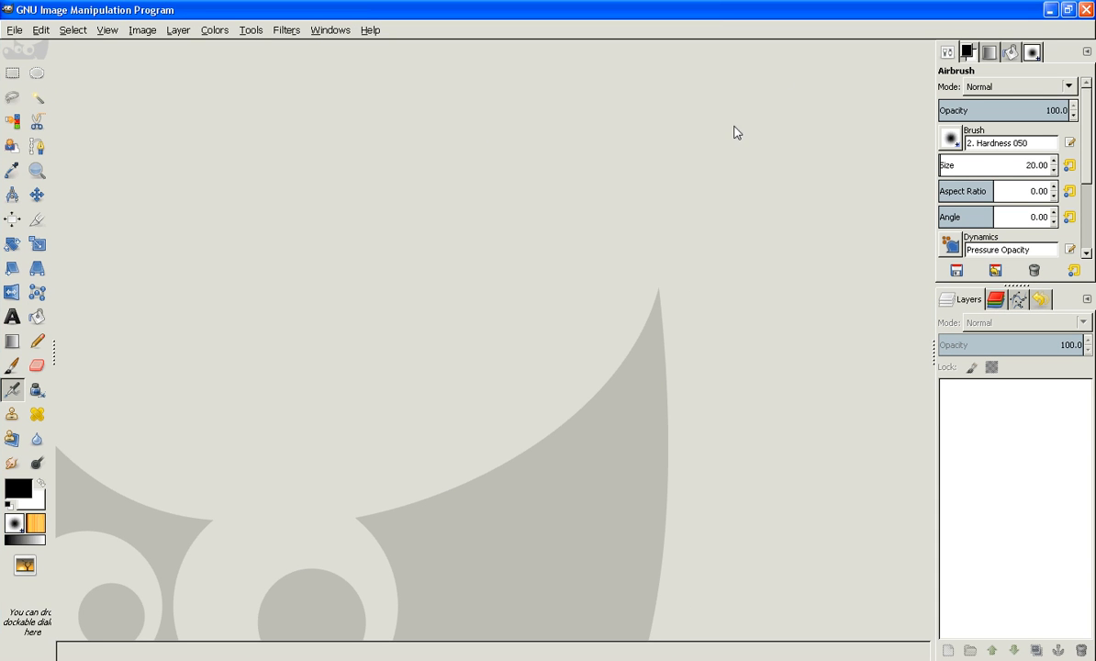
Step: Browse the File and Edit menus, returning to the File menu to load an image
{"action": "left_click", "coordinate": [15, 29]}
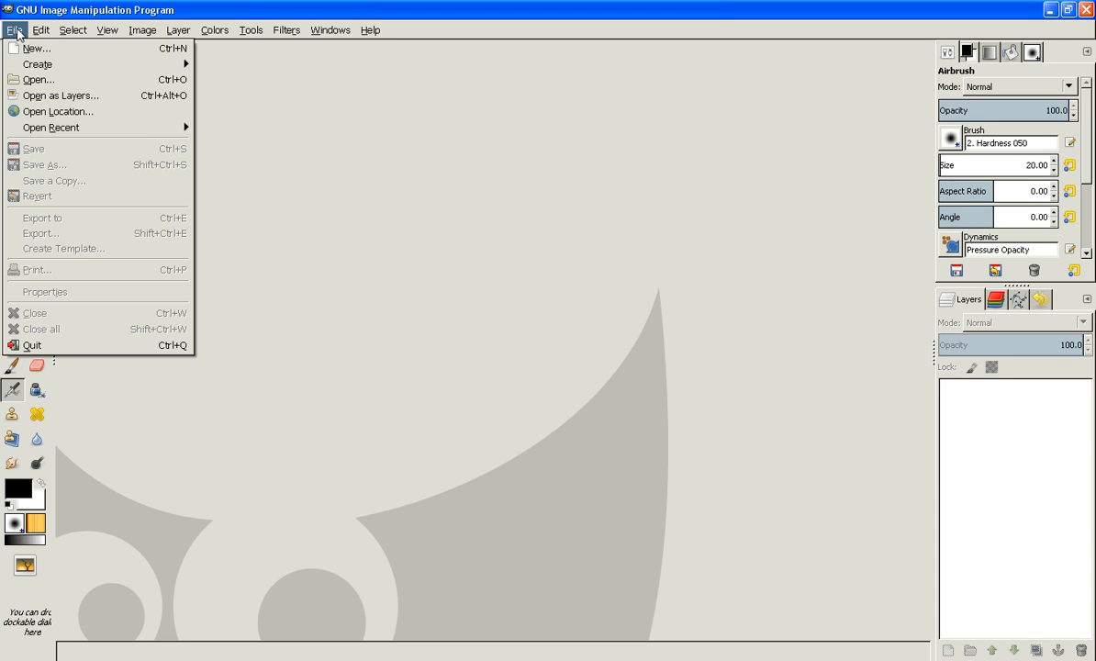
{"action": "mouse_move", "coordinate": [40, 233]}
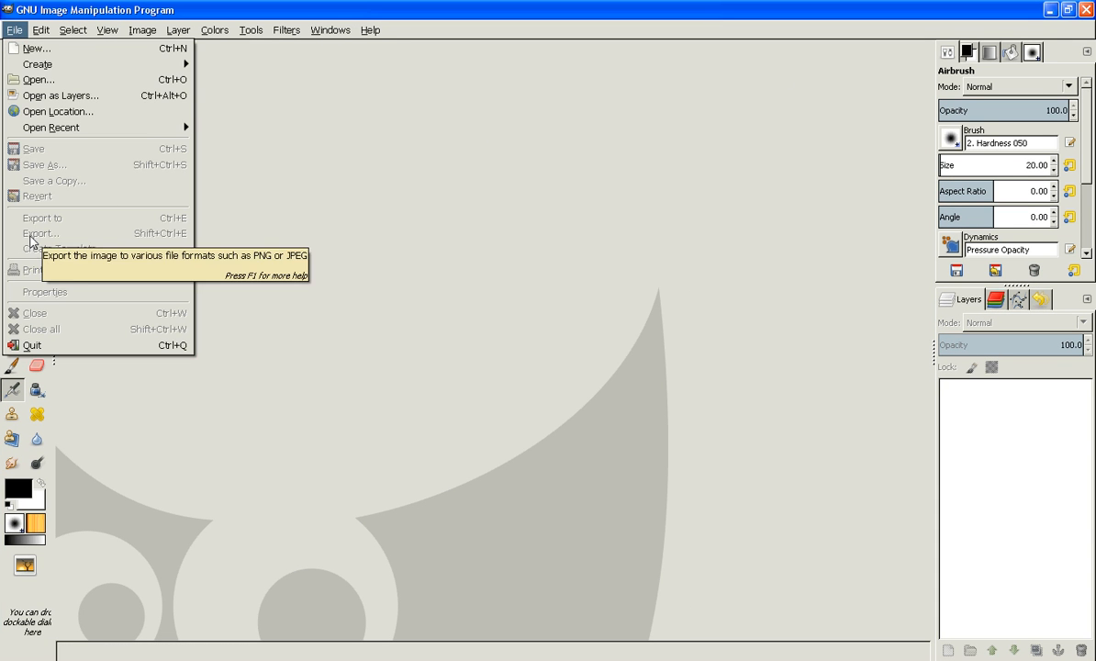
{"action": "mouse_move", "coordinate": [77, 169]}
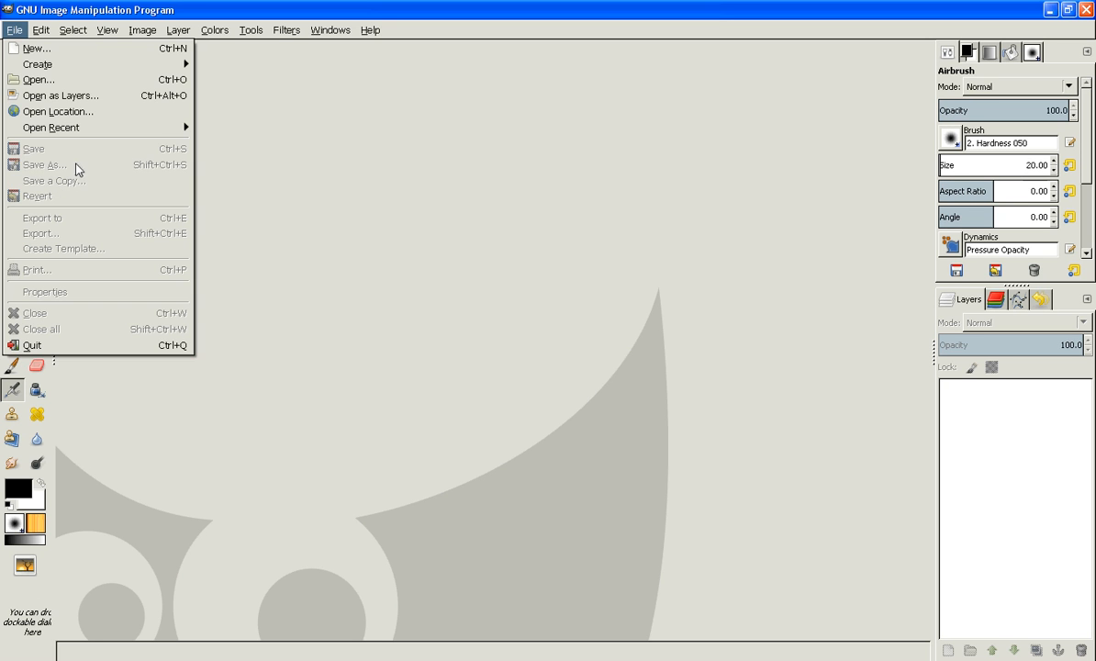
{"action": "left_click", "coordinate": [40, 30]}
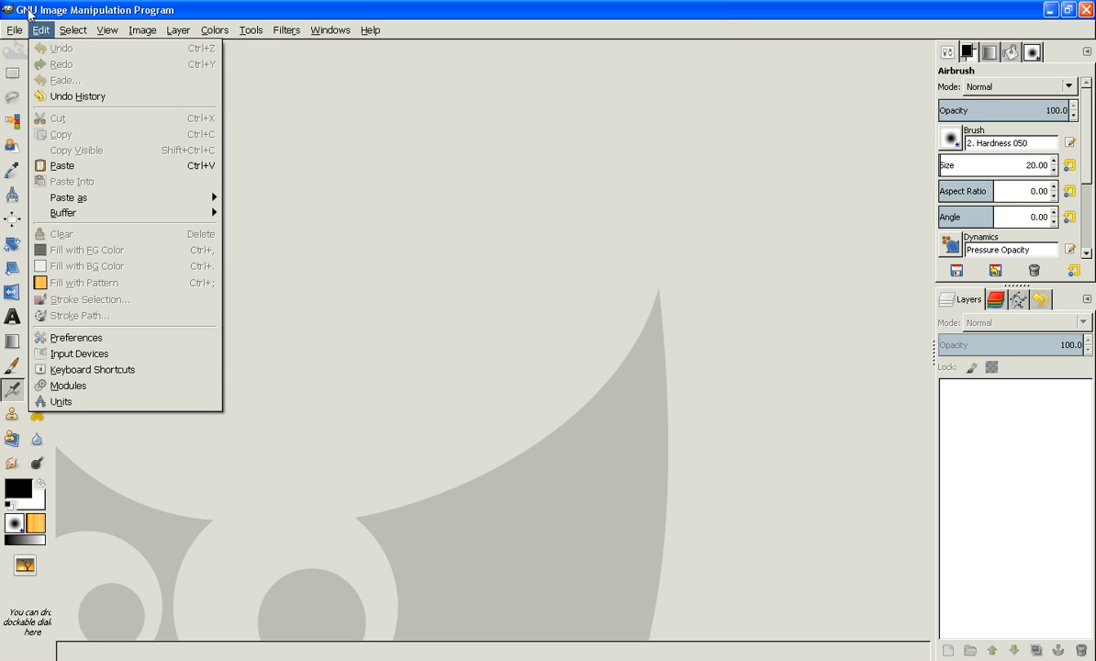
{"action": "left_click", "coordinate": [15, 29]}
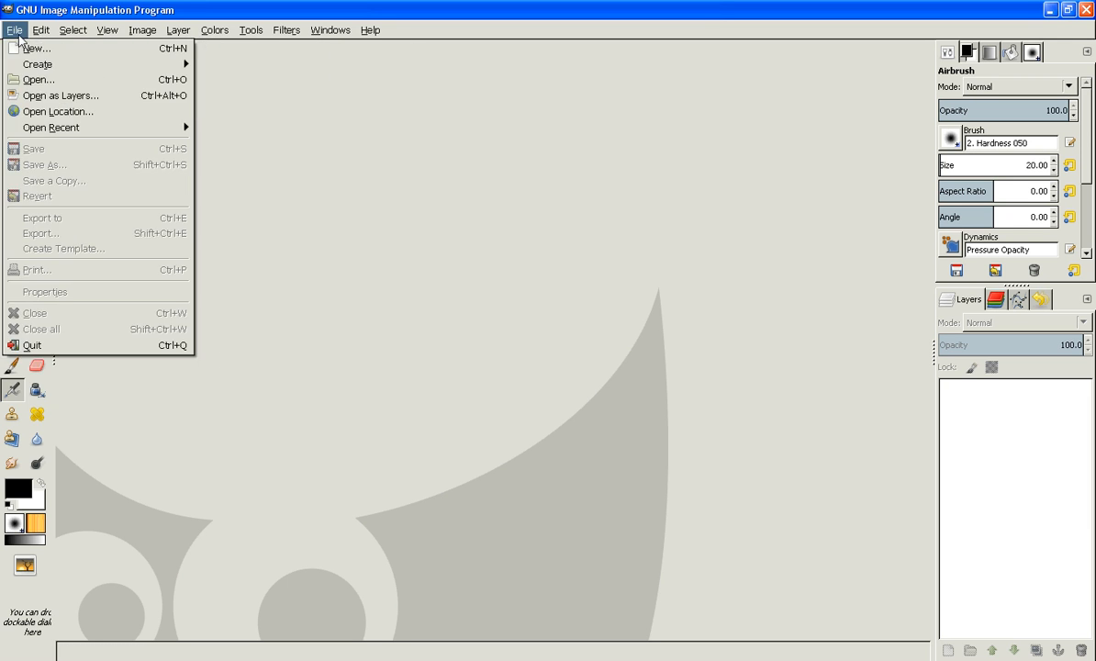
{"action": "mouse_move", "coordinate": [37, 64]}
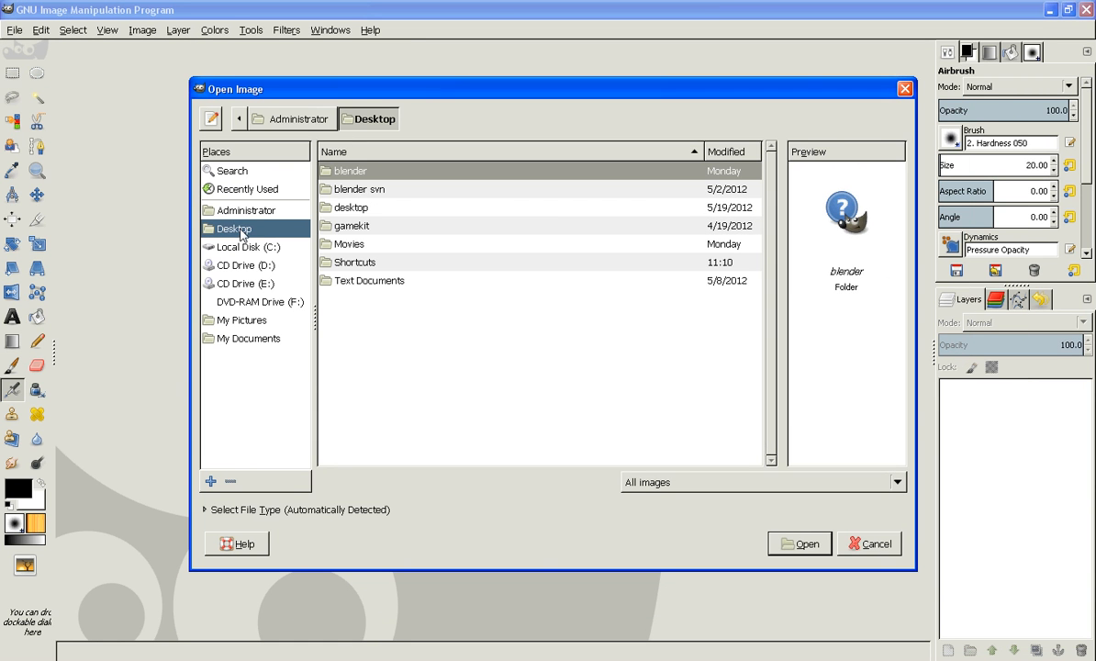
{"action": "mouse_move", "coordinate": [356, 216]}
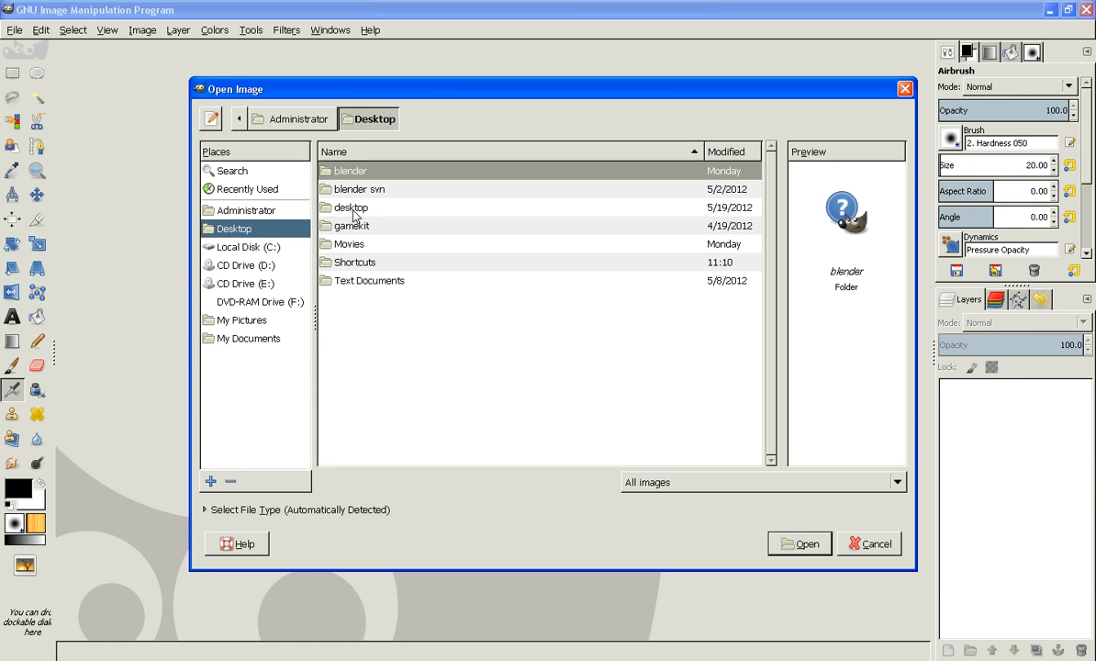
Step: Load frames 0001.png through 0032.png from Desktop > desktop > final prism as layers
{"action": "double_click", "coordinate": [351, 205]}
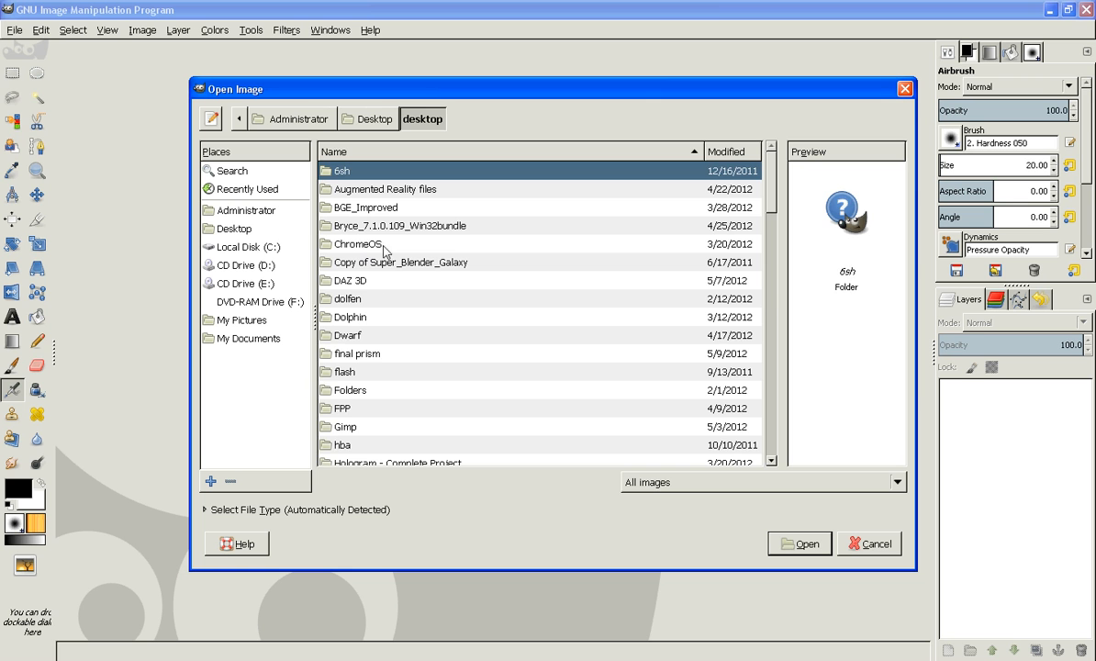
{"action": "double_click", "coordinate": [356, 352]}
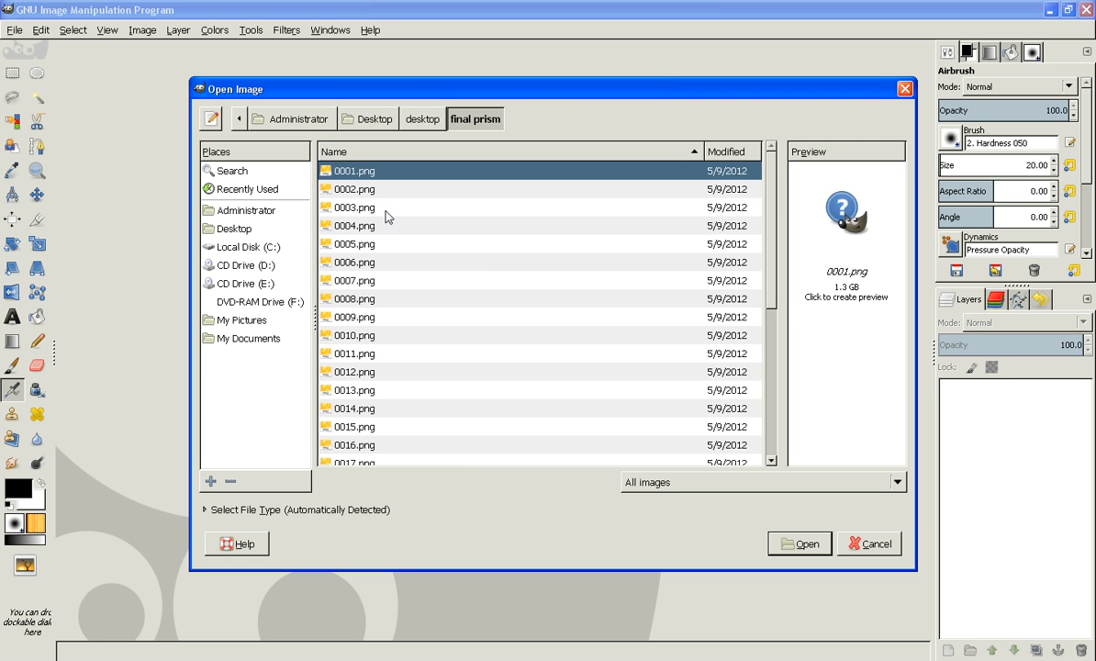
{"action": "scroll", "scroll_direction": "down", "scroll_amount": 3}
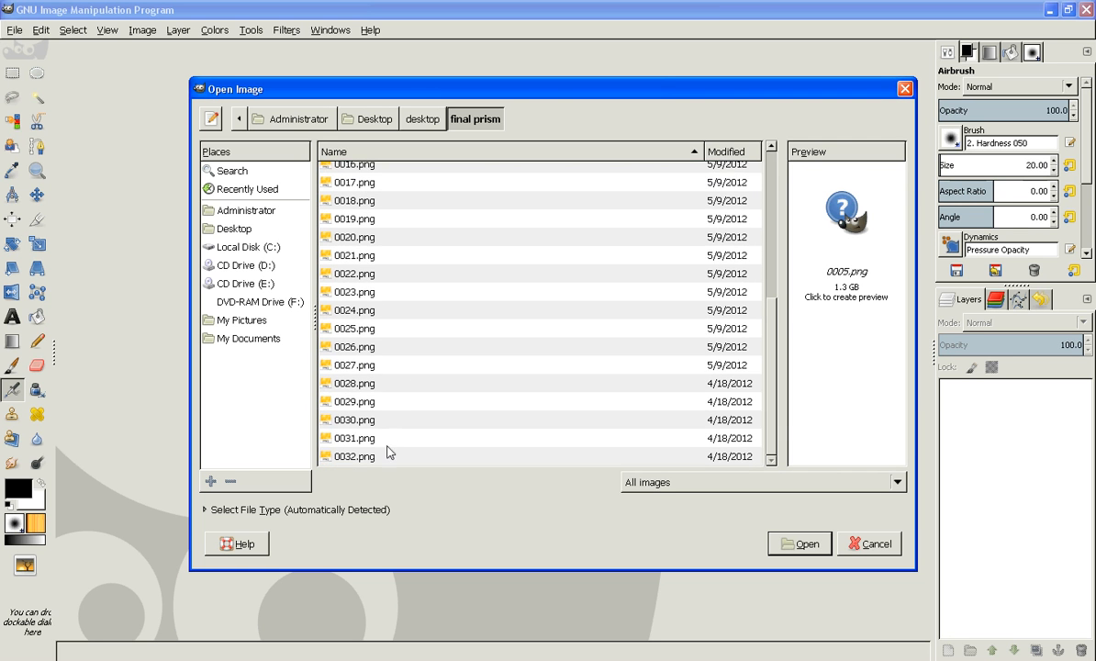
{"action": "left_click", "coordinate": [868, 543]}
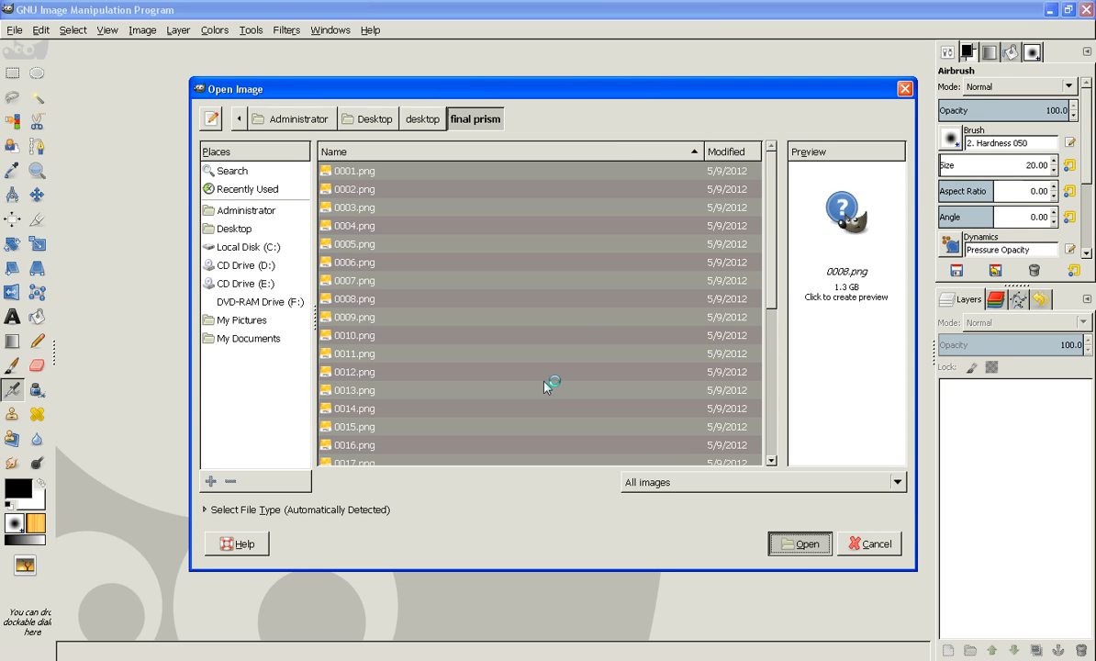
{"action": "left_click", "coordinate": [800, 544]}
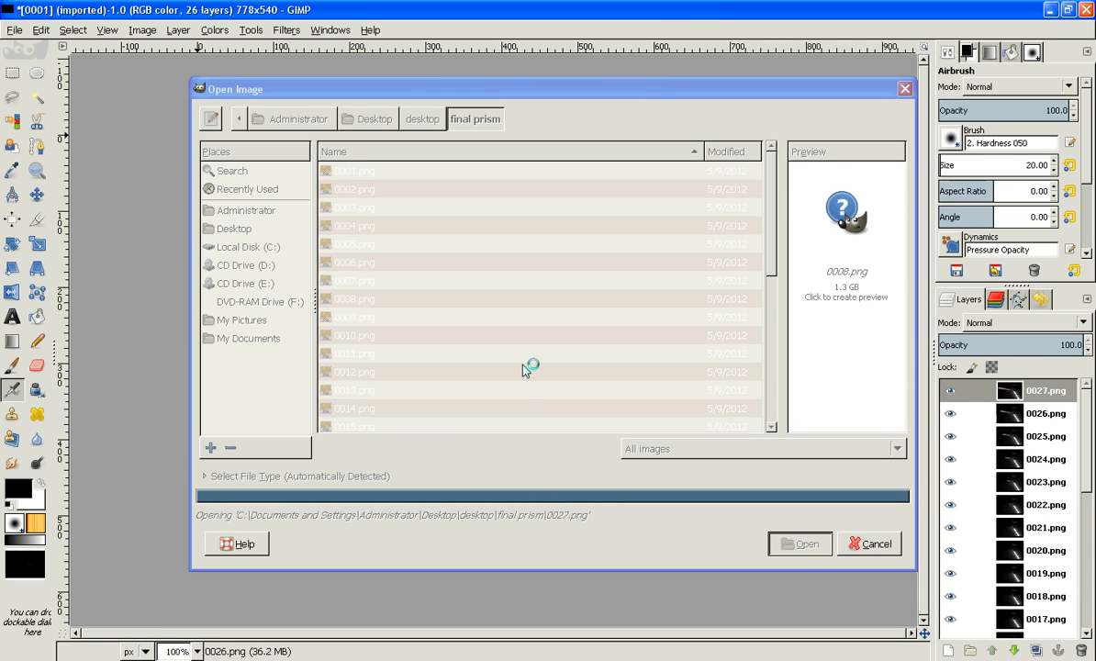
{"action": "left_click", "coordinate": [800, 544]}
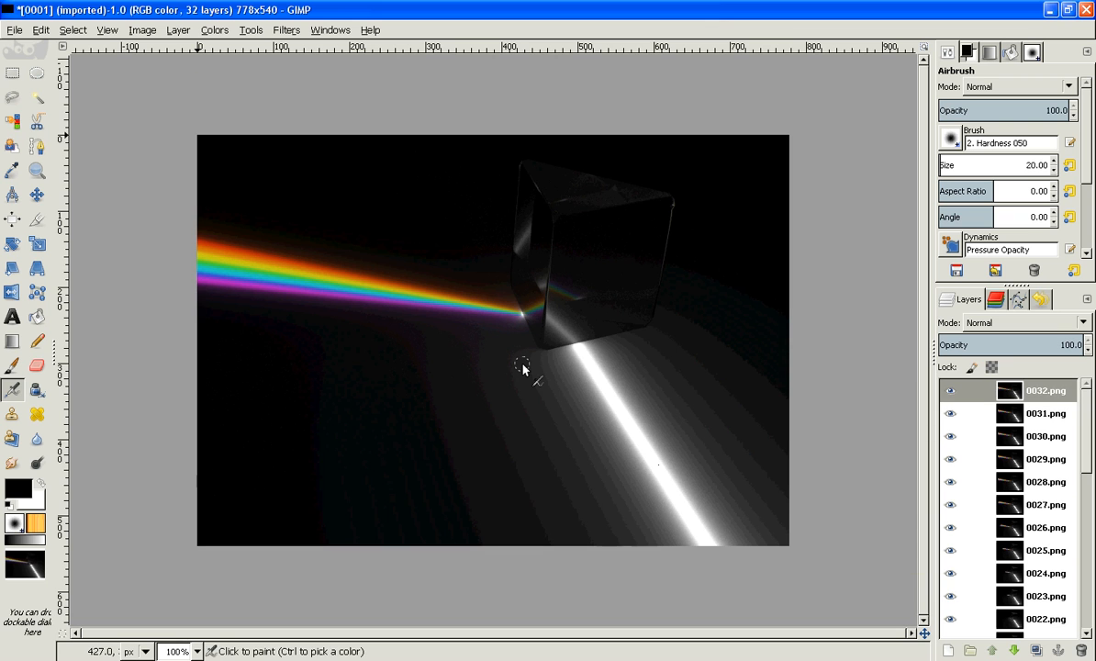
Step: Scroll the Layers panel to confirm frames 0001–0032 are all present, then go to Filters
{"action": "scroll", "scroll_direction": "down", "scroll_amount": 3}
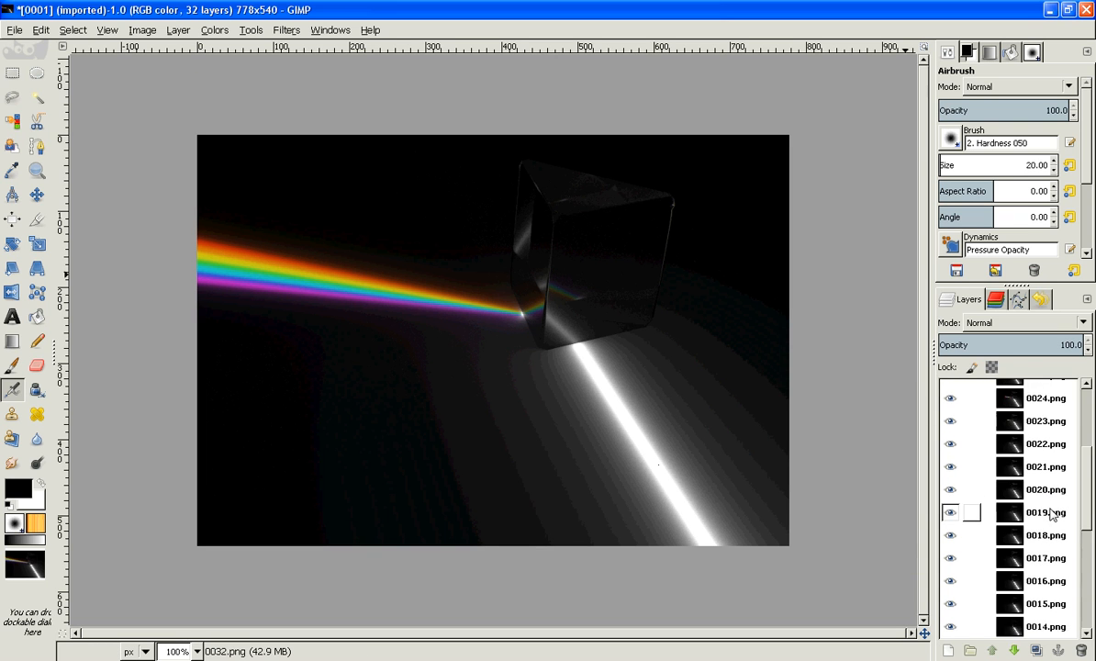
{"action": "scroll", "scroll_direction": "up", "scroll_amount": 3}
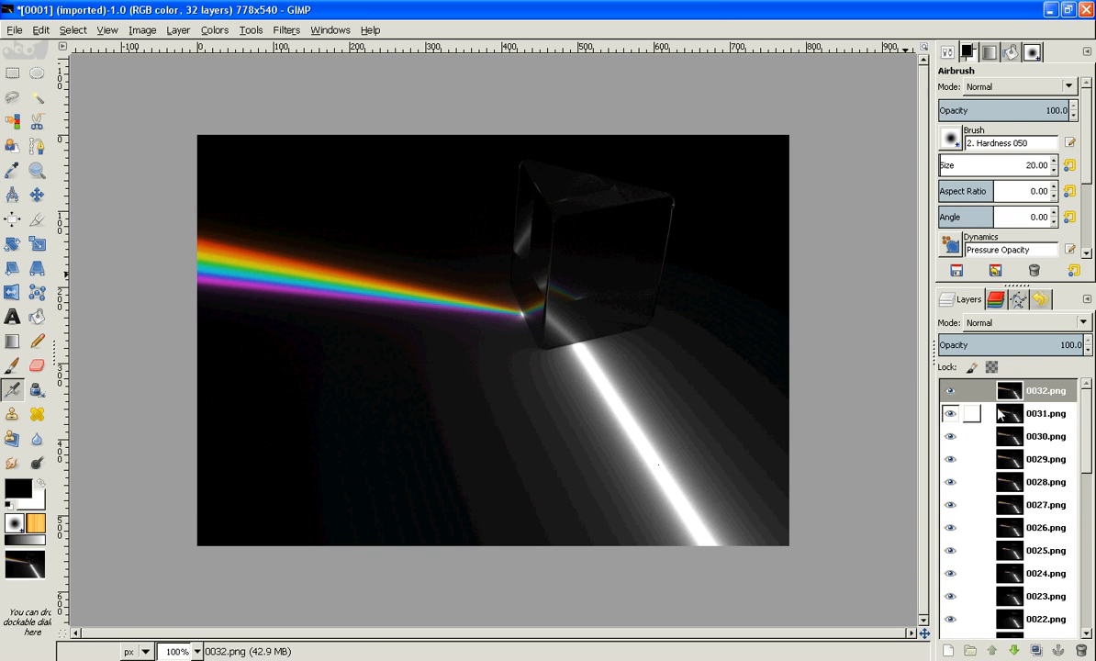
{"action": "scroll", "scroll_direction": "down", "scroll_amount": 3}
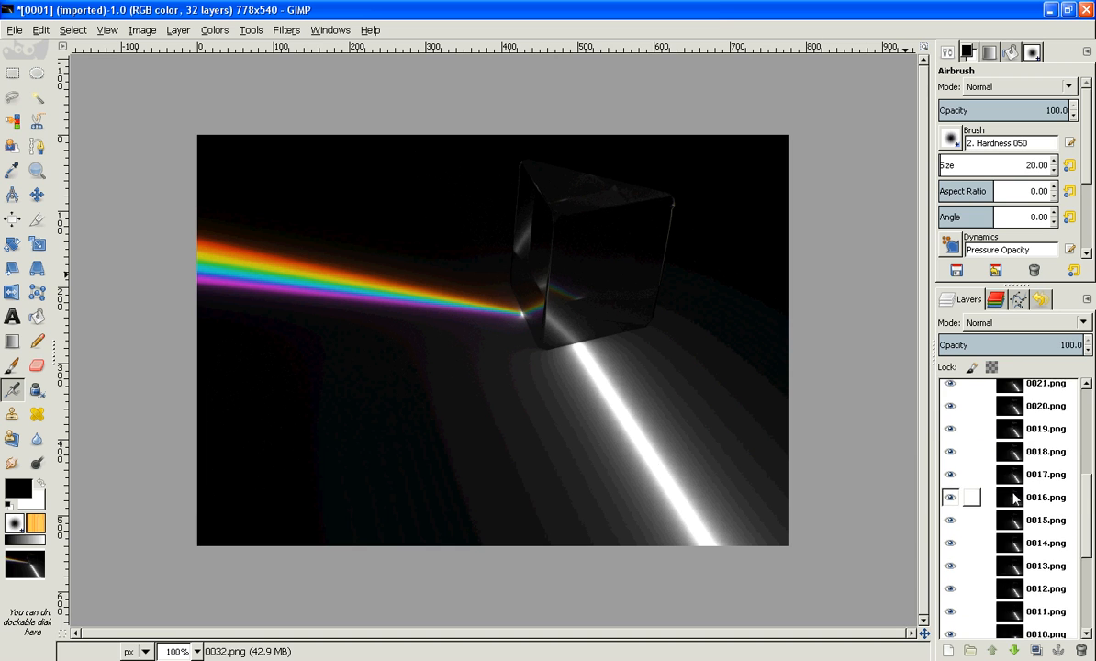
{"action": "scroll", "scroll_direction": "down", "scroll_amount": 3}
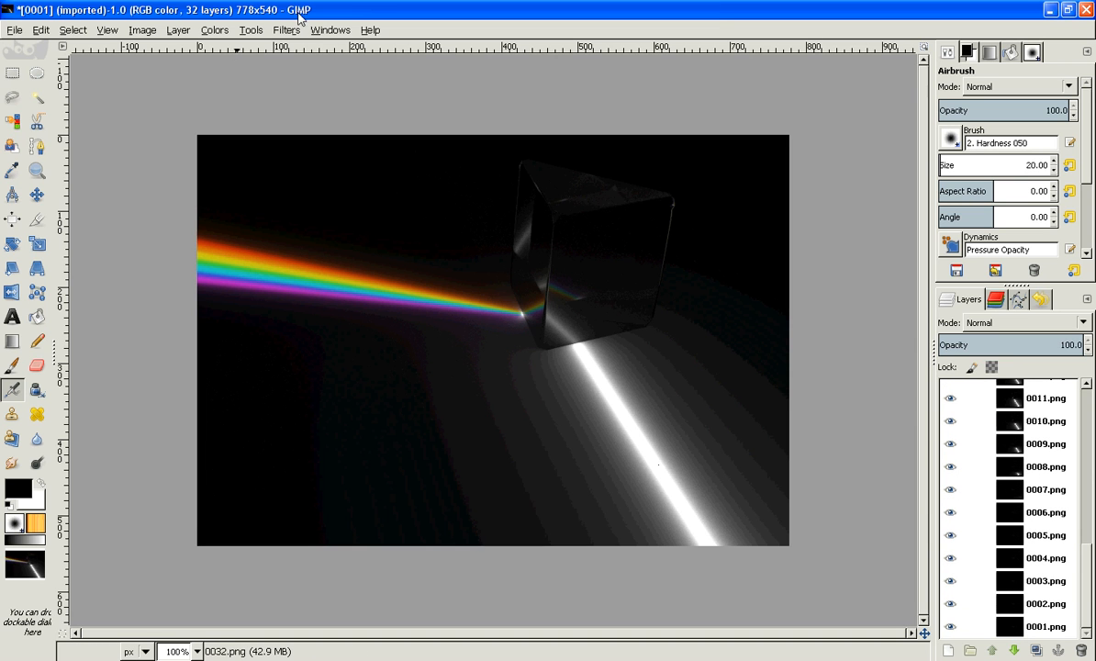
{"action": "left_click", "coordinate": [286, 29]}
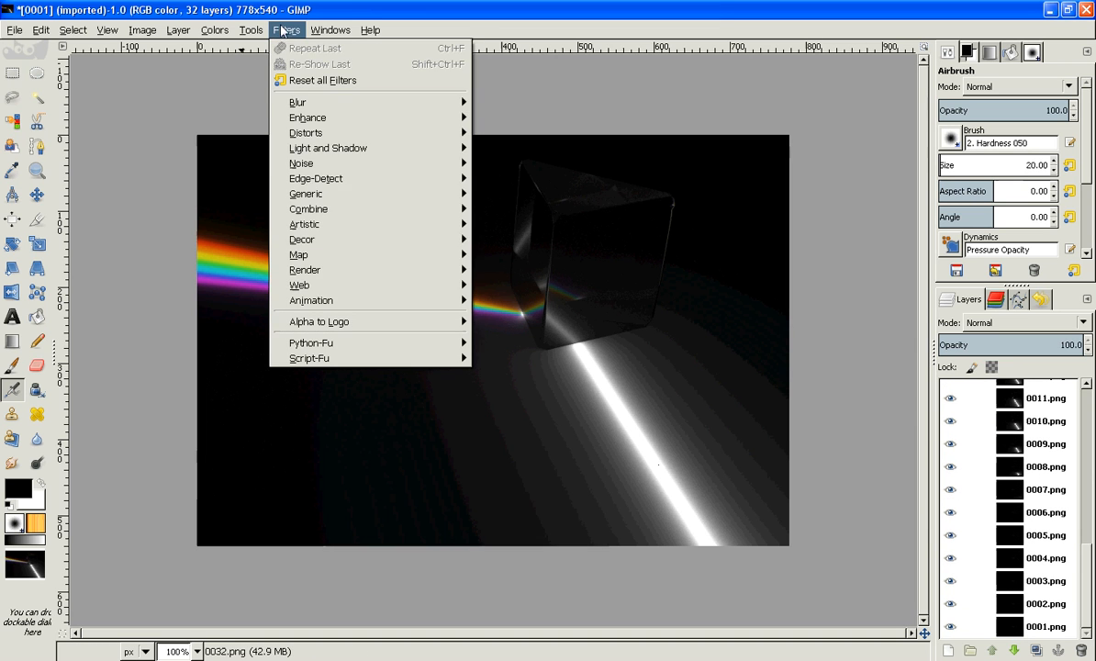
{"action": "mouse_move", "coordinate": [306, 118]}
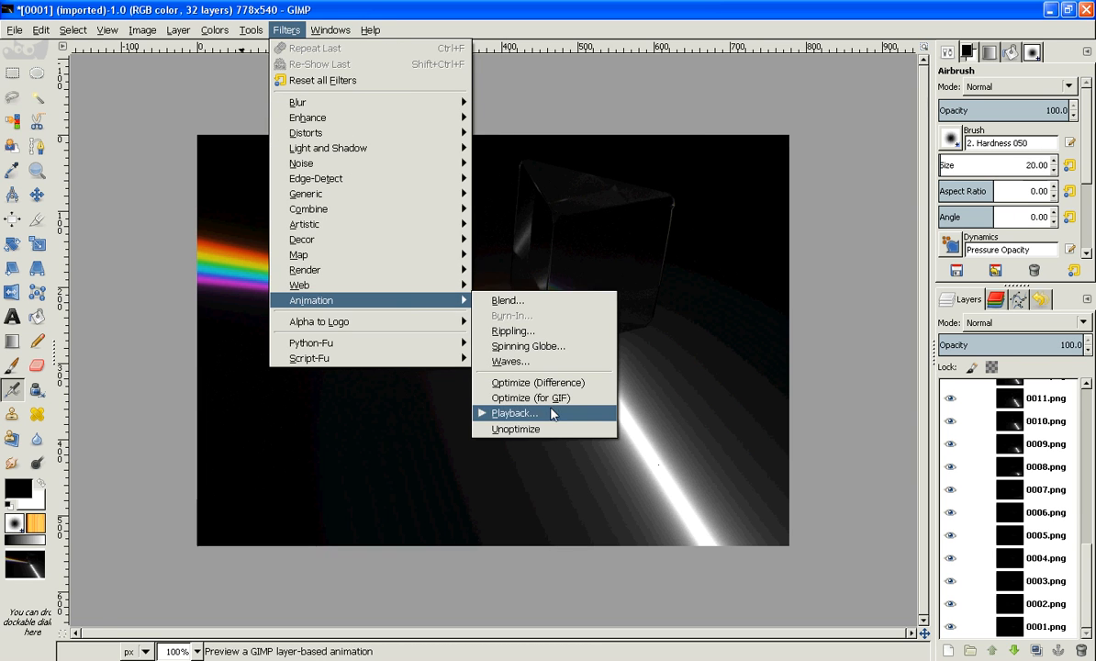
Step: Play the 32-layer prism animation in the Animation Playback window, then close it
{"action": "left_click", "coordinate": [515, 411]}
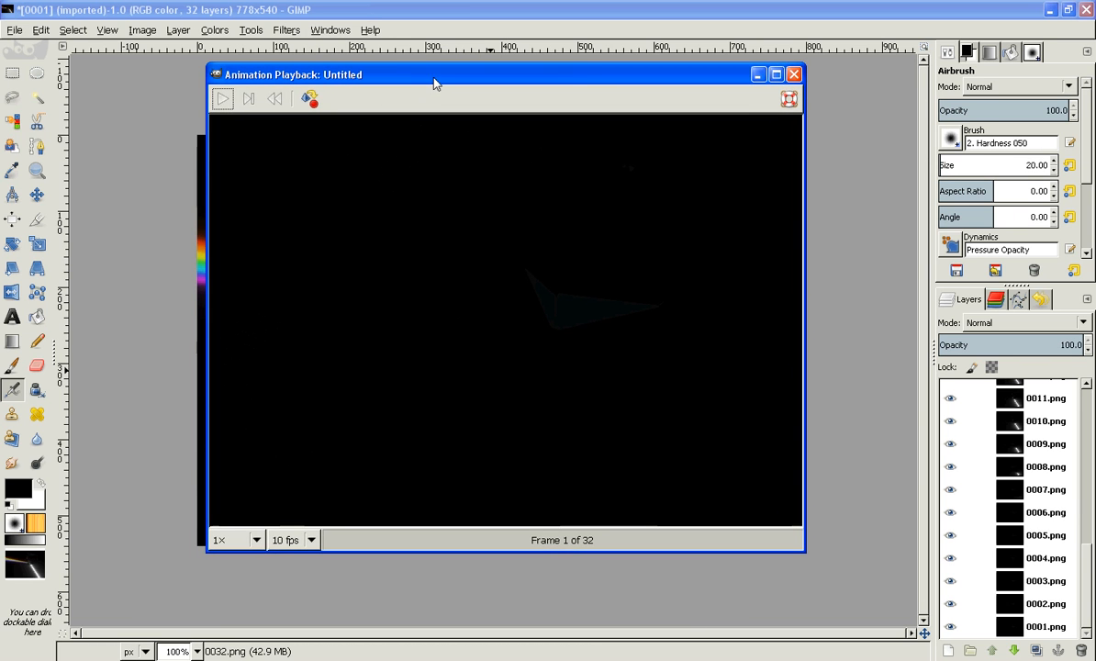
{"action": "left_click", "coordinate": [222, 99]}
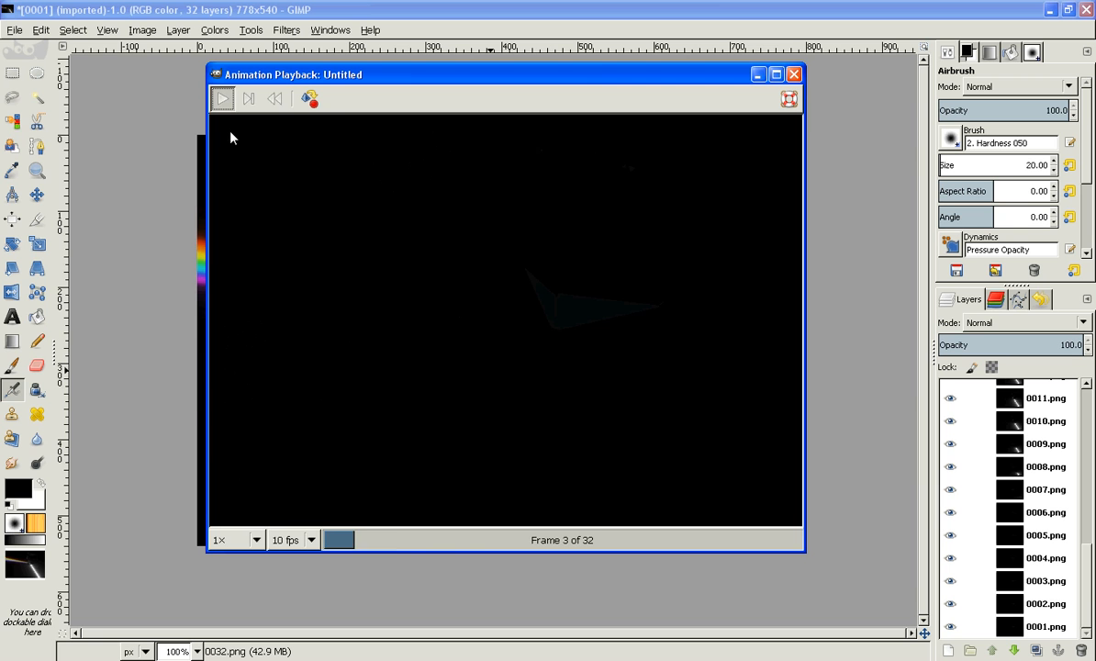
{"action": "left_click", "coordinate": [220, 99]}
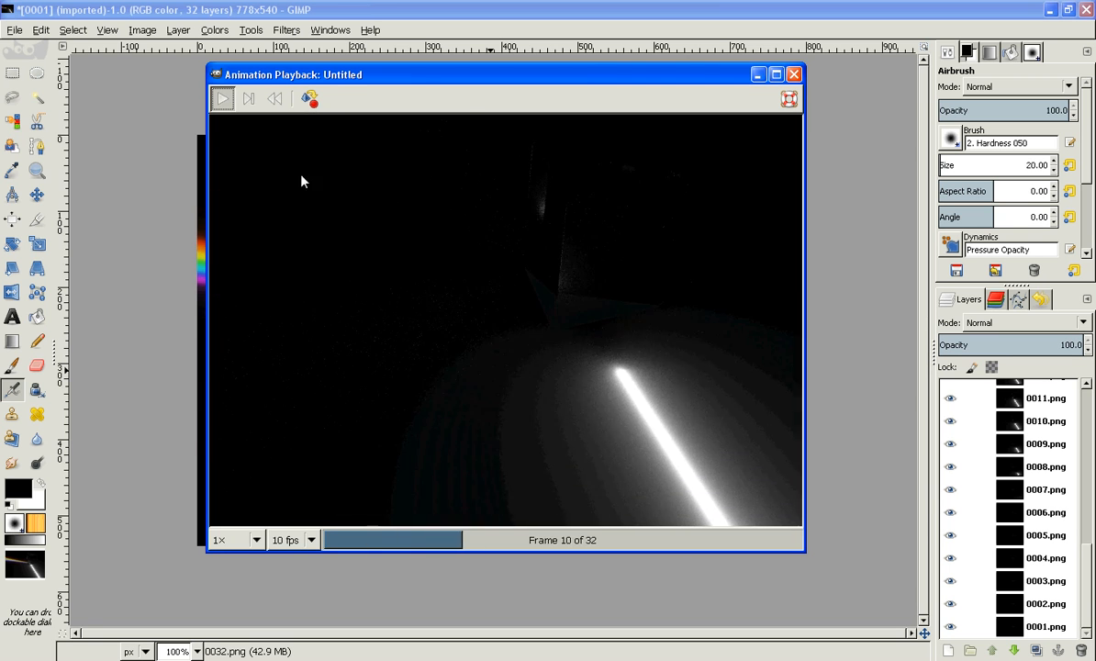
{"action": "left_click", "coordinate": [793, 74]}
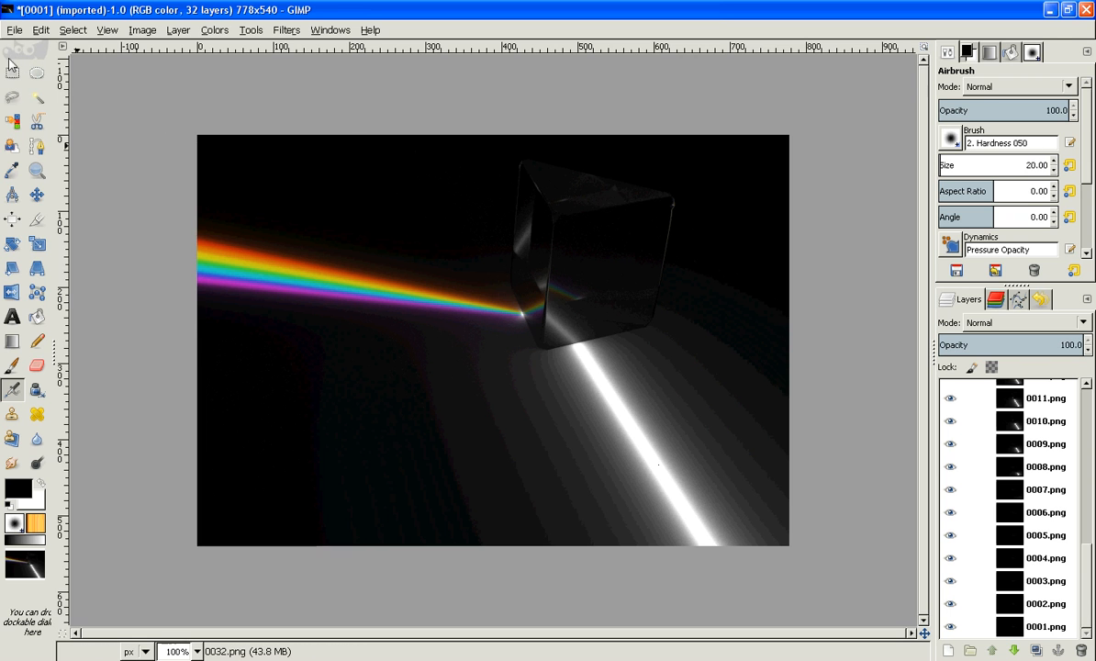
{"action": "left_click", "coordinate": [15, 30]}
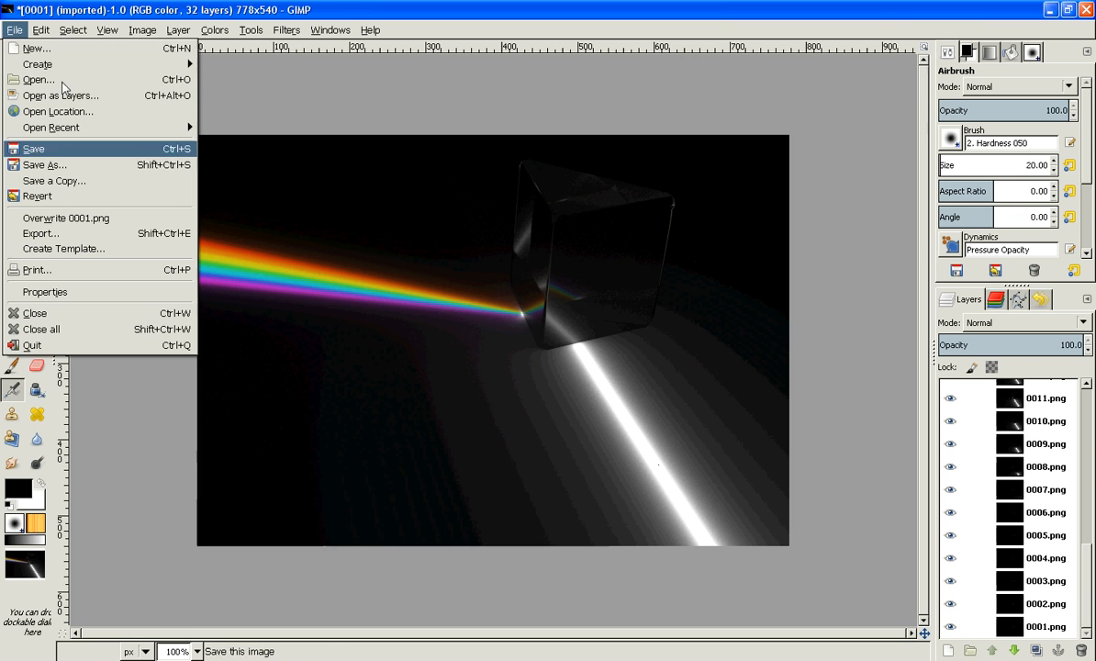
Step: Export the image as prism.gif into the main Desktop folder
{"action": "left_click", "coordinate": [40, 233]}
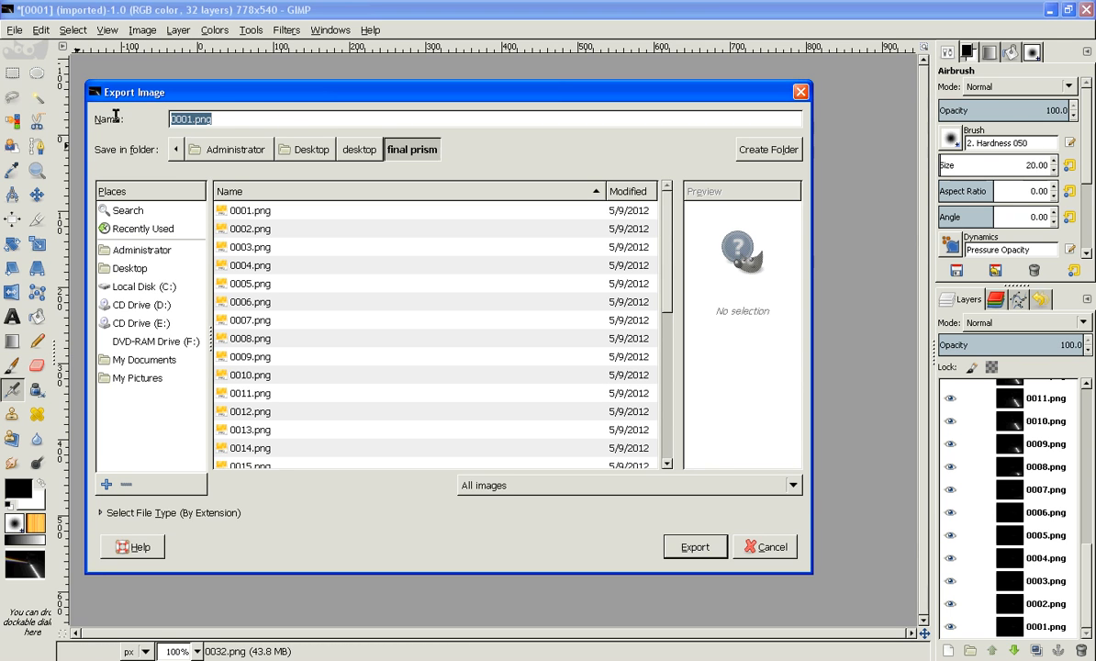
{"action": "mouse_move", "coordinate": [11, 99]}
{"action": "type", "text": "prism.g"}
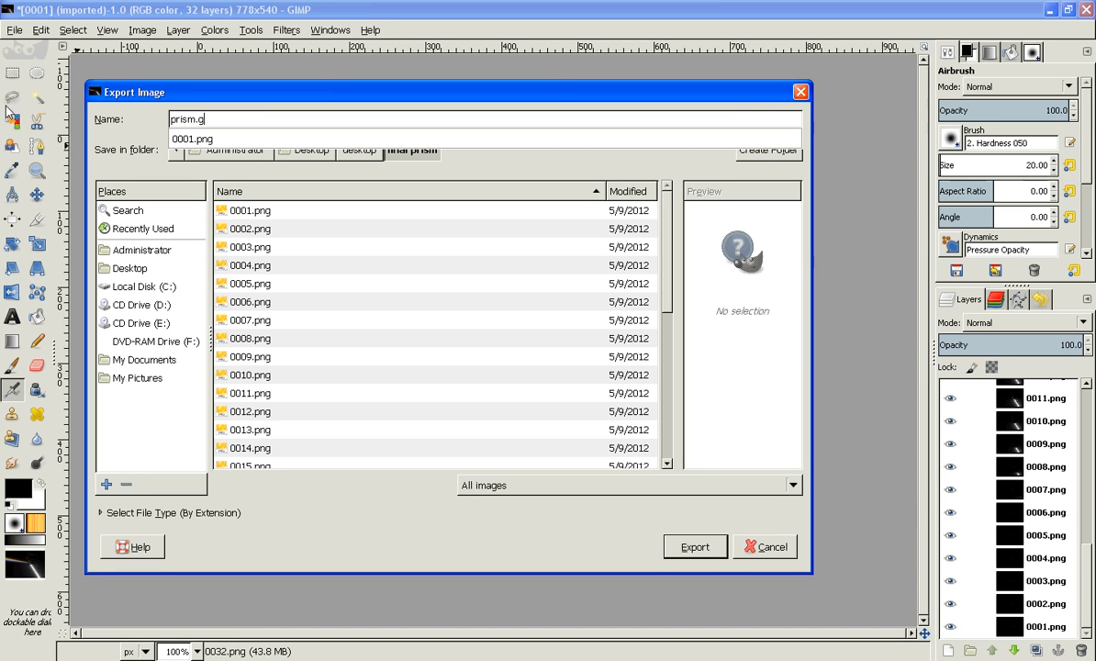
{"action": "type", "text": "if"}
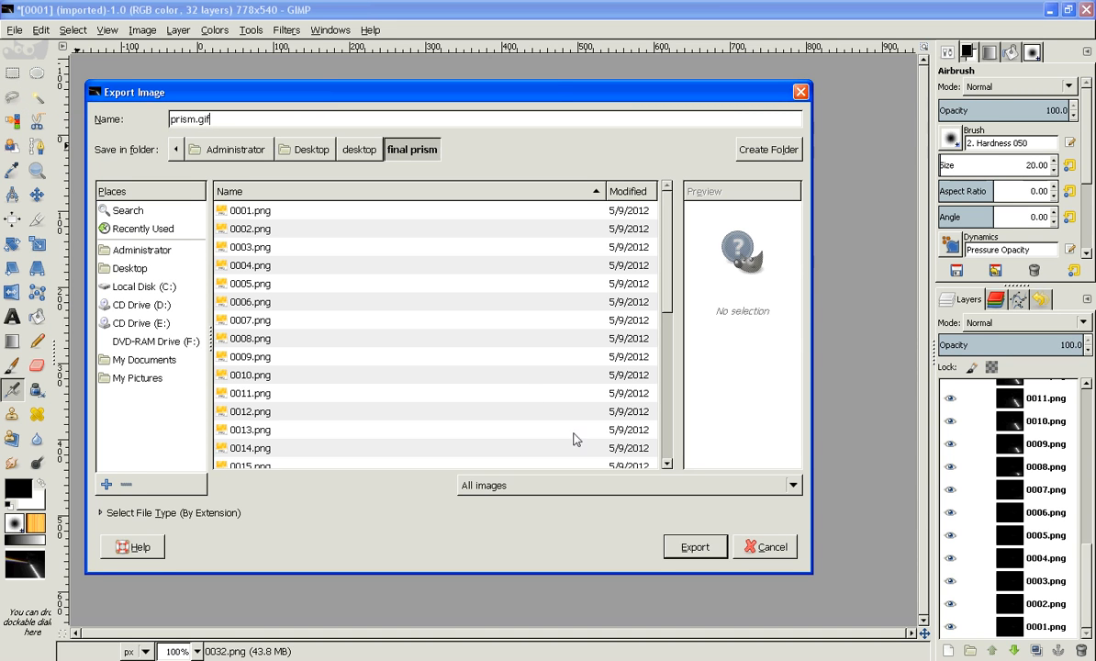
{"action": "left_click", "coordinate": [360, 148]}
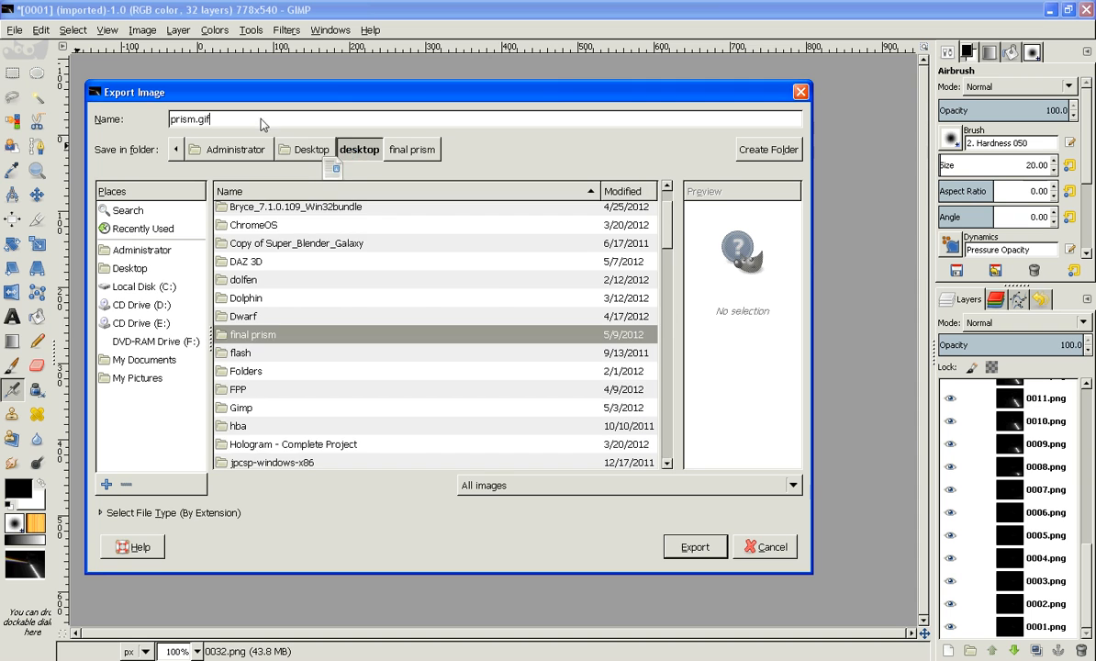
{"action": "left_click", "coordinate": [310, 149]}
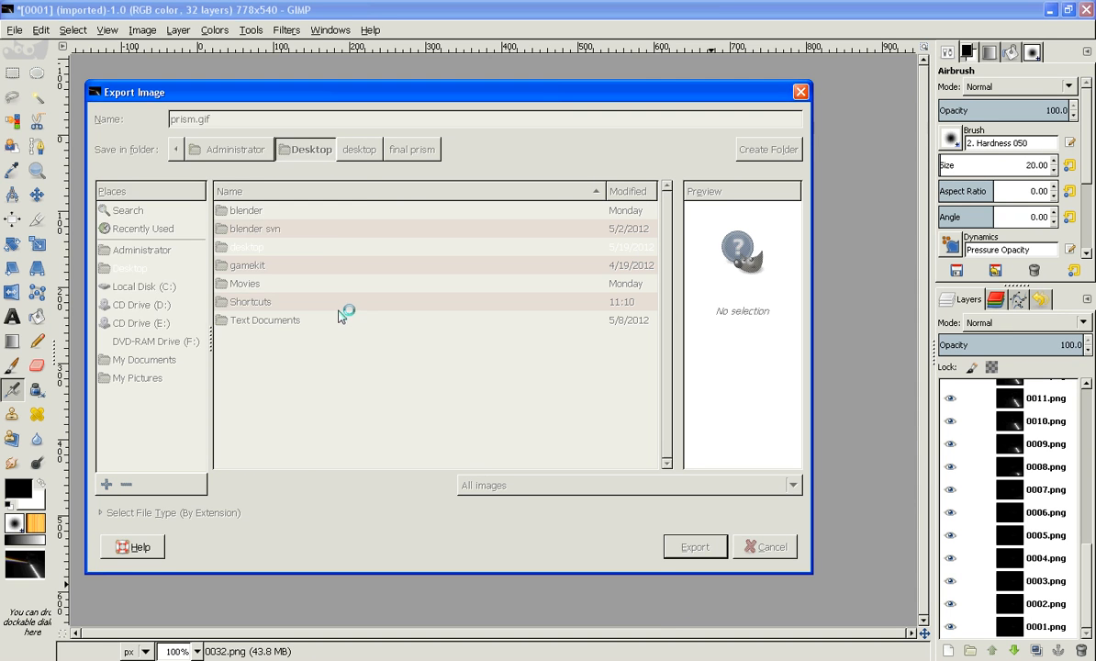
{"action": "left_click", "coordinate": [694, 547]}
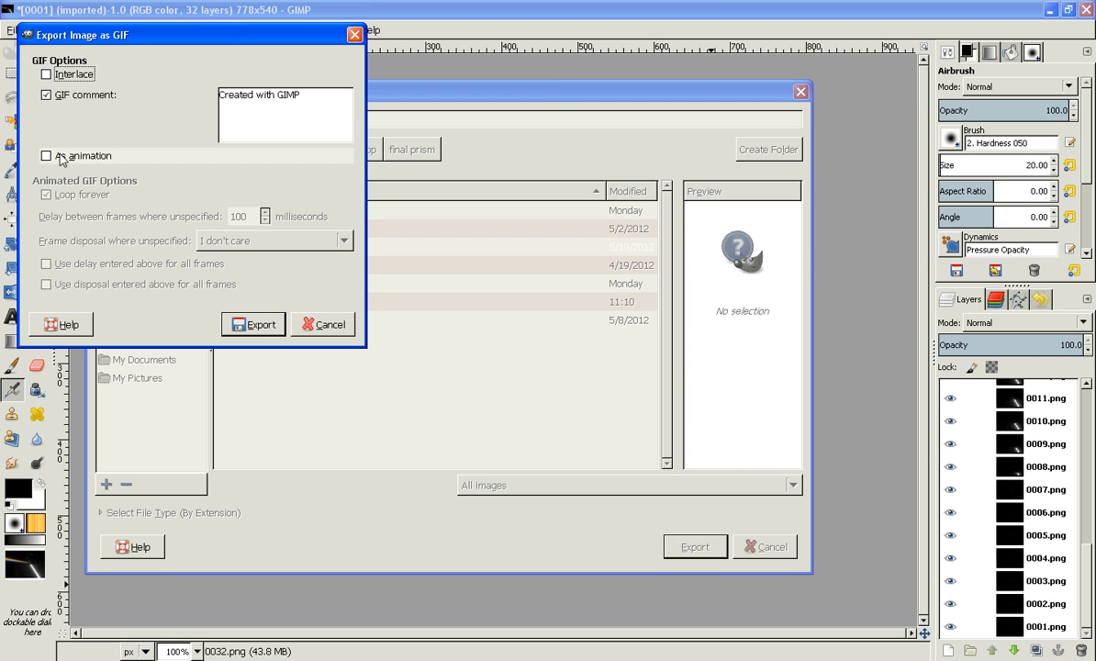
Step: Export as animation with Loop forever and 100 ms delay, confirming the GIF save
{"action": "left_click", "coordinate": [46, 154]}
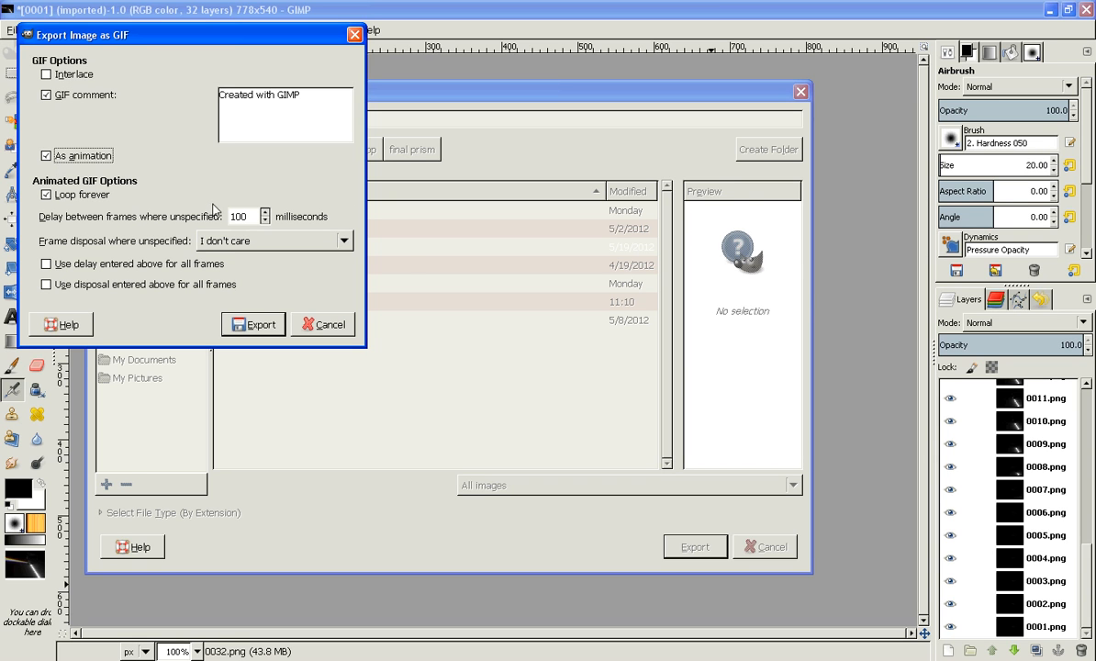
{"action": "mouse_move", "coordinate": [270, 213]}
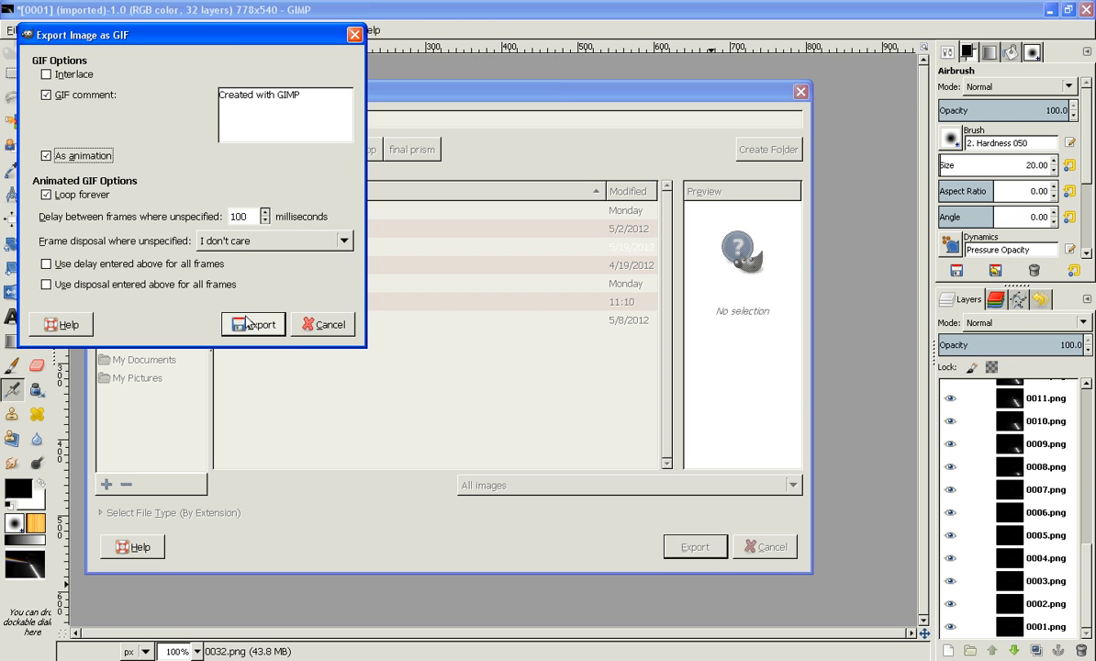
{"action": "left_click", "coordinate": [254, 323]}
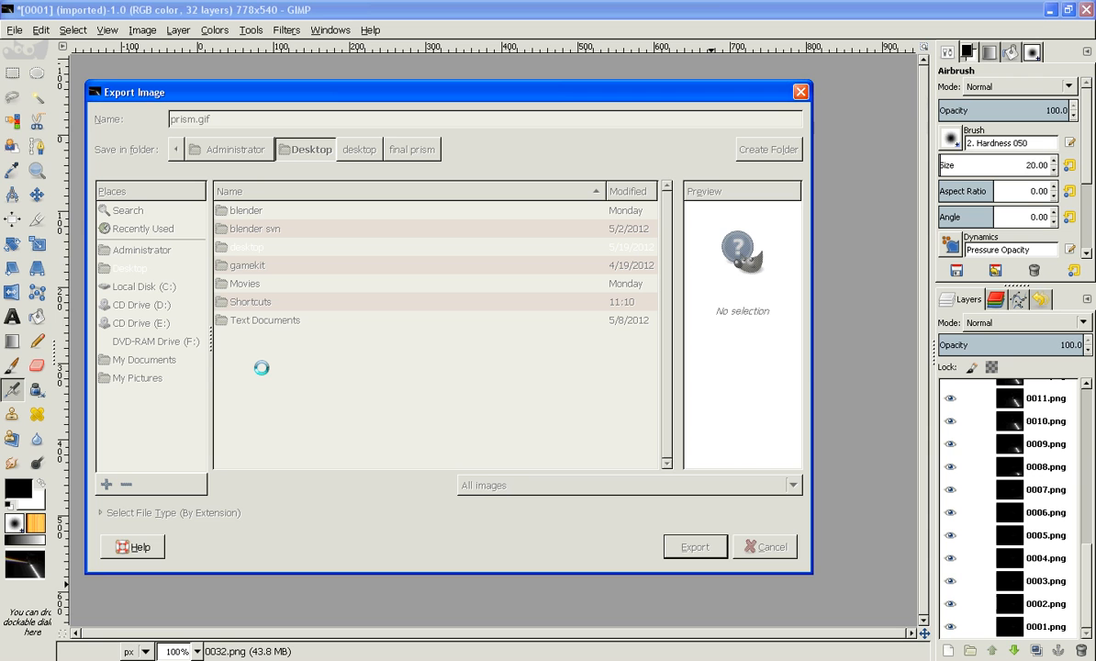
{"action": "left_click", "coordinate": [694, 547]}
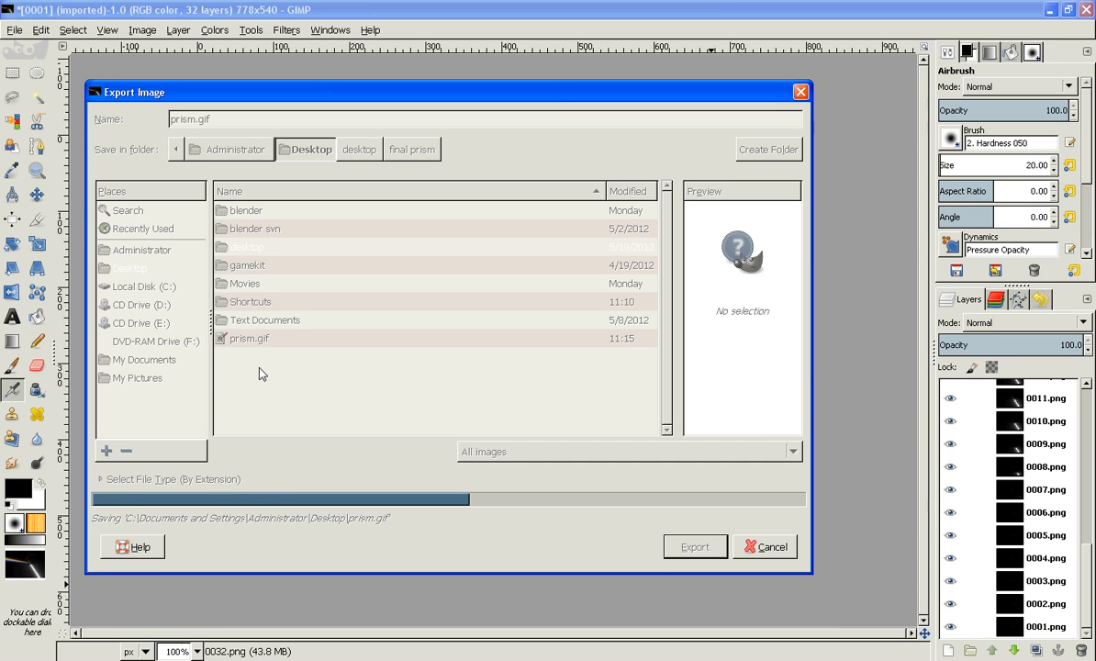
{"action": "left_click", "coordinate": [694, 547]}
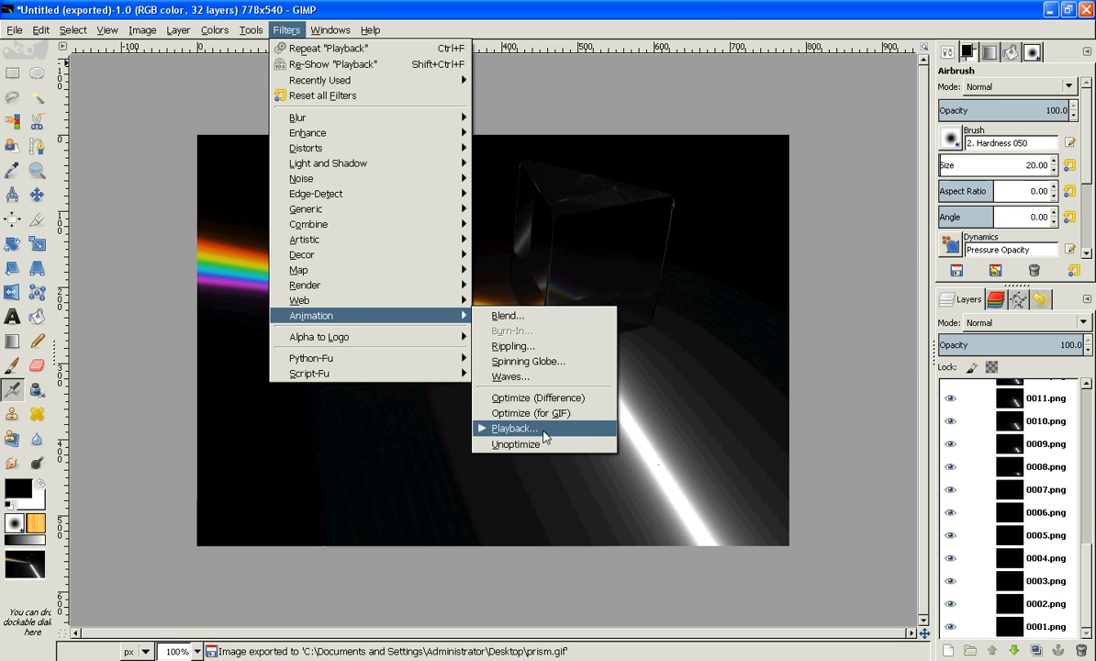
Step: Replay the animation in the playback preview, then clear GIMP to show the desktop
{"action": "left_click", "coordinate": [514, 427]}
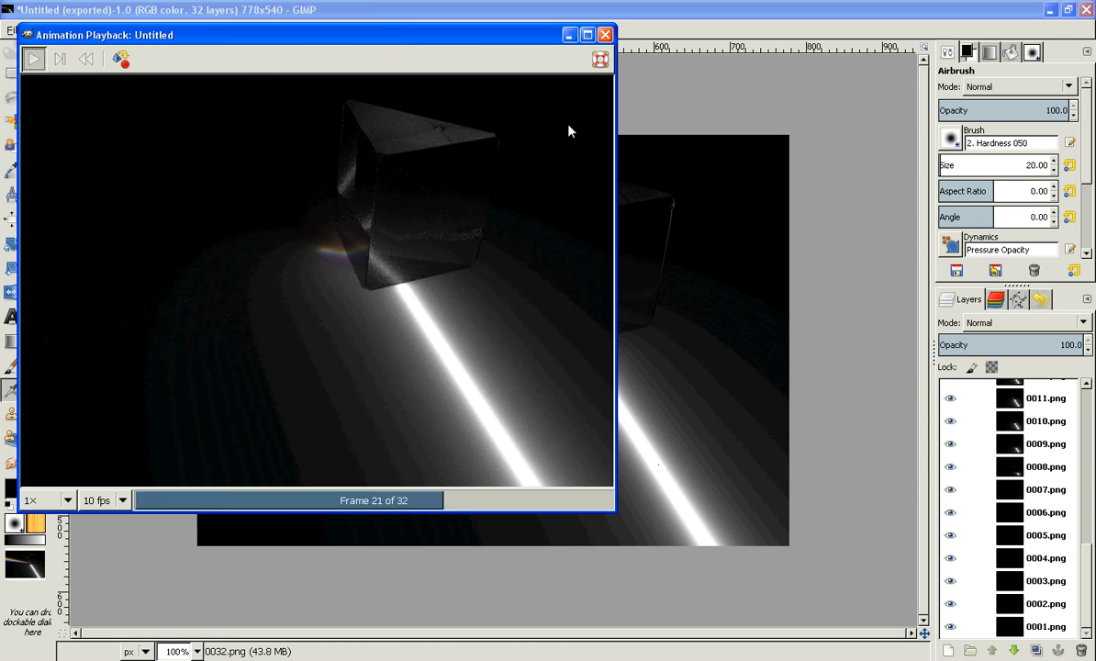
{"action": "left_click", "coordinate": [46, 499]}
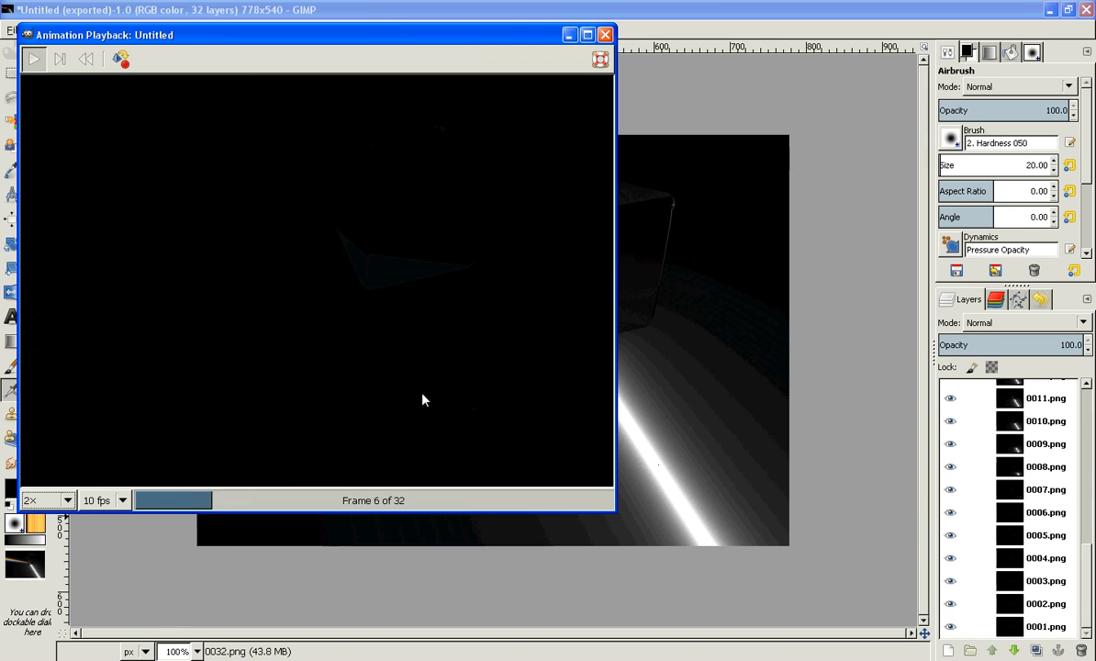
{"action": "left_click", "coordinate": [604, 35]}
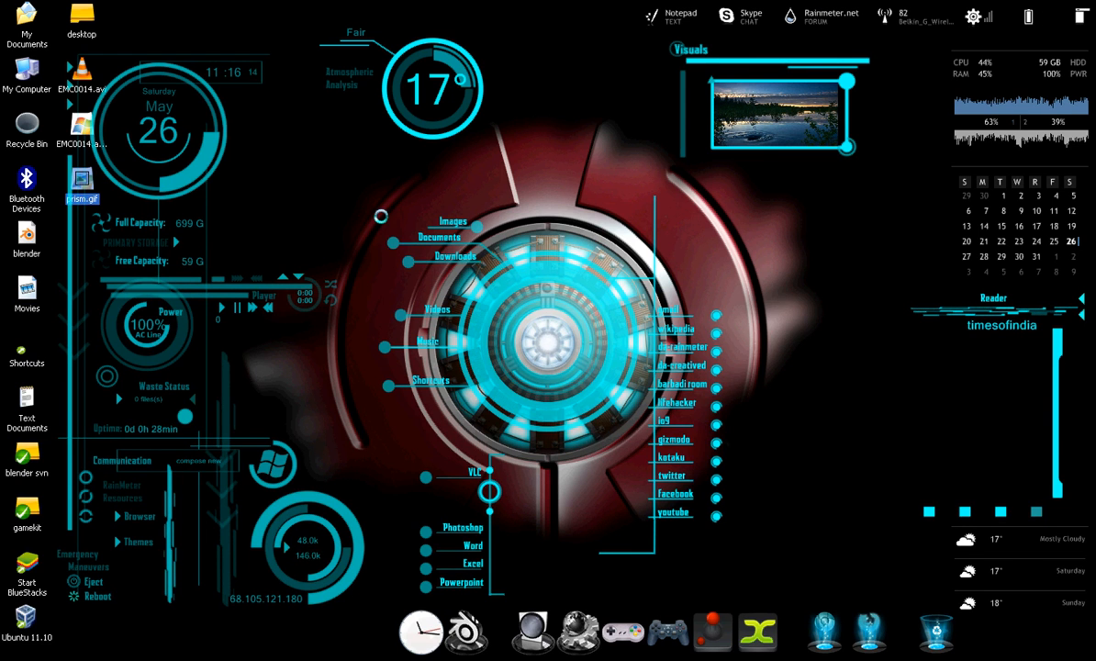
Step: Open prism.gif from the desktop in Windows Picture and Fax Viewer
{"action": "double_click", "coordinate": [81, 183]}
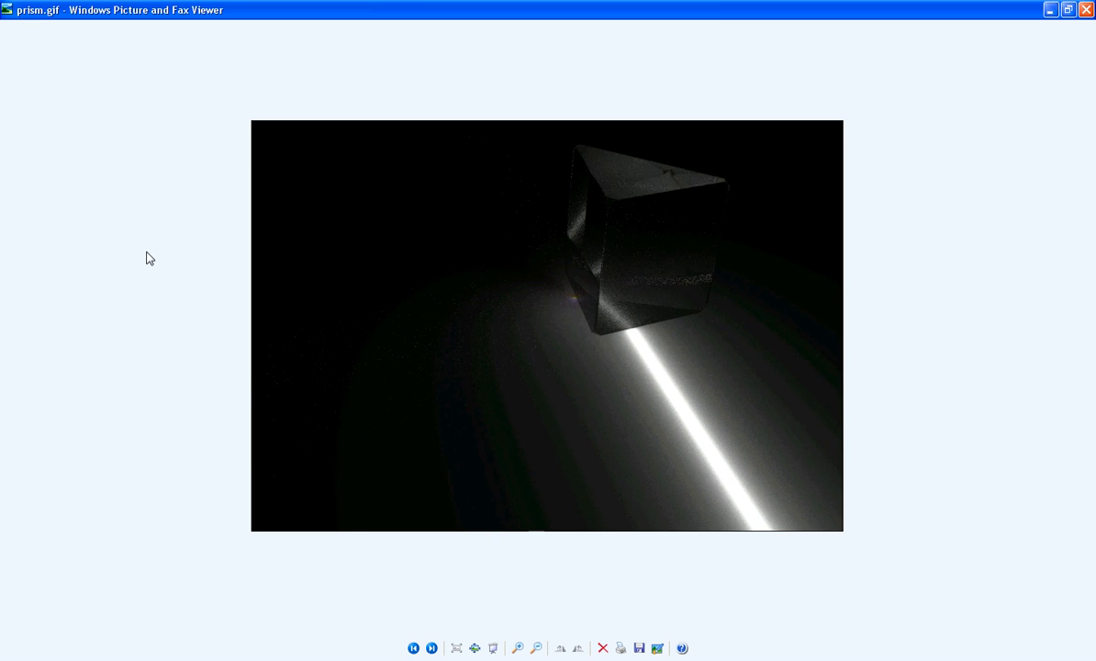
{"action": "mouse_move", "coordinate": [110, 268]}
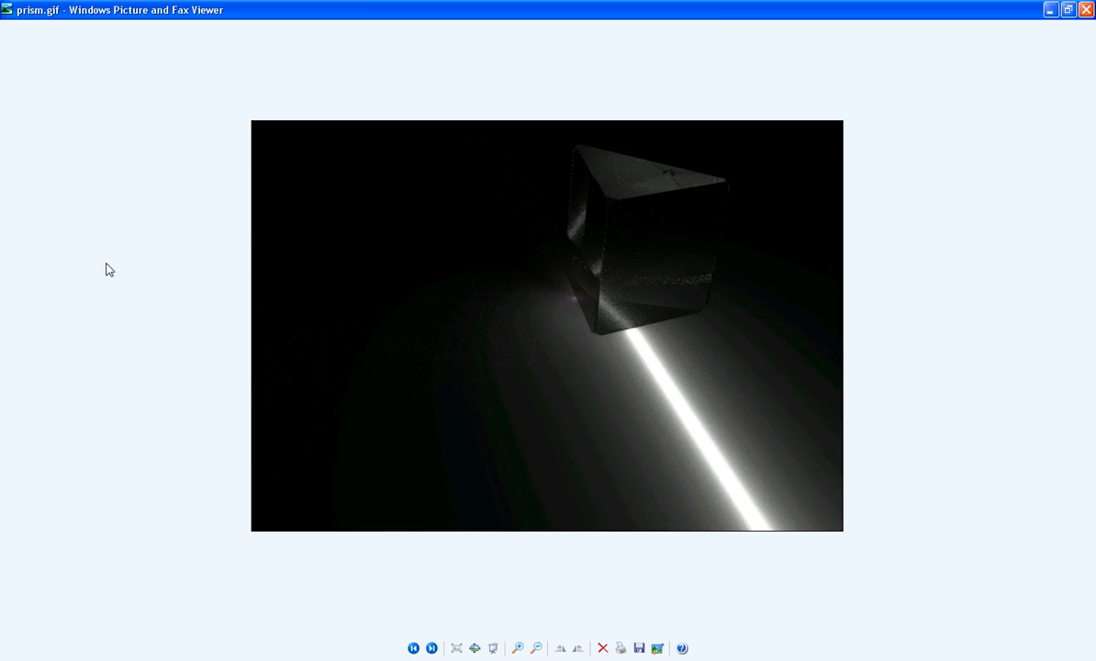
{"action": "mouse_move", "coordinate": [150, 332]}
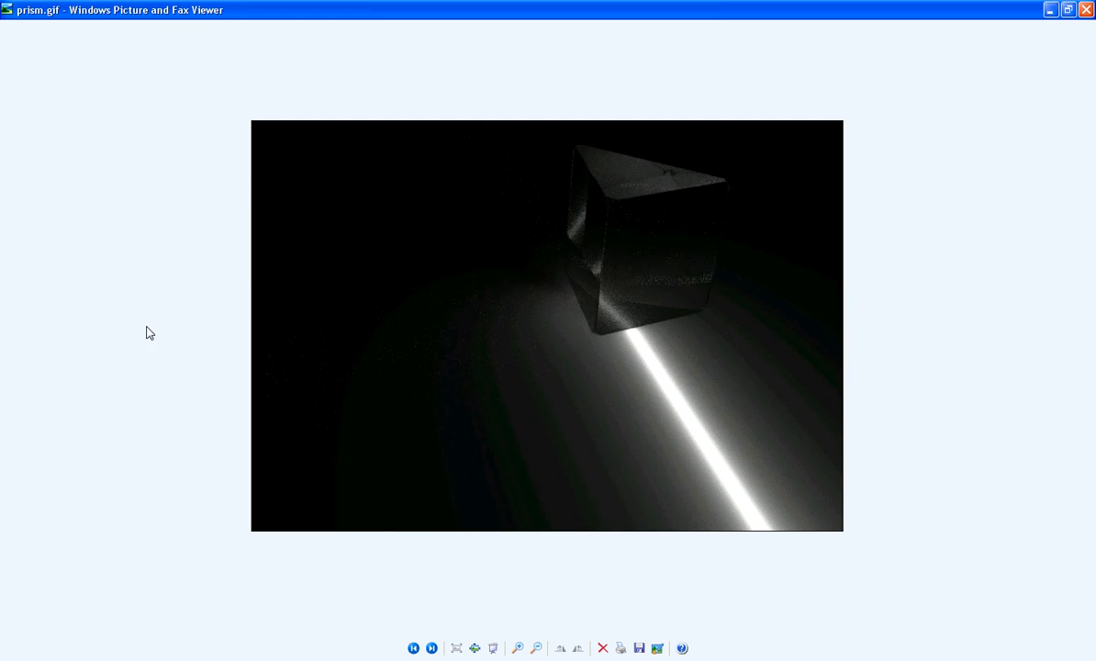